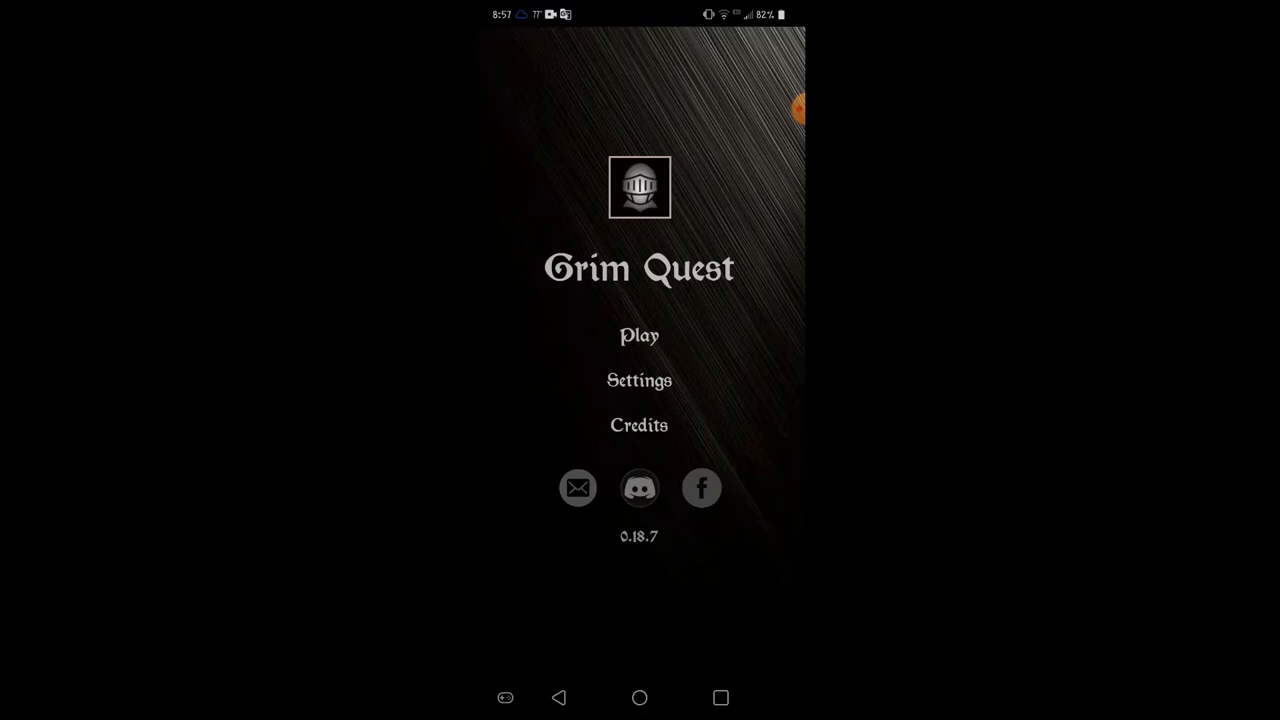
# Step: Start playing and load the saved Occultist into the City of Ashborne on Day 3
pyautogui.click(640, 336)
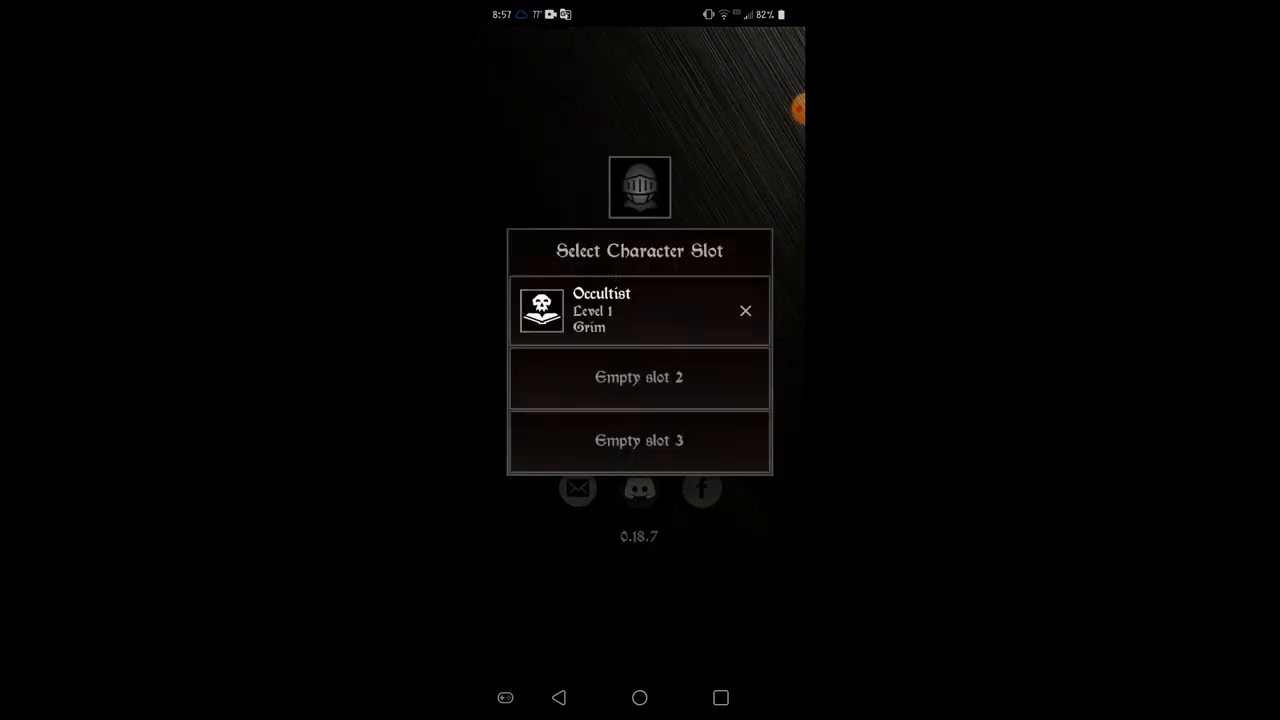
pyautogui.click(640, 310)
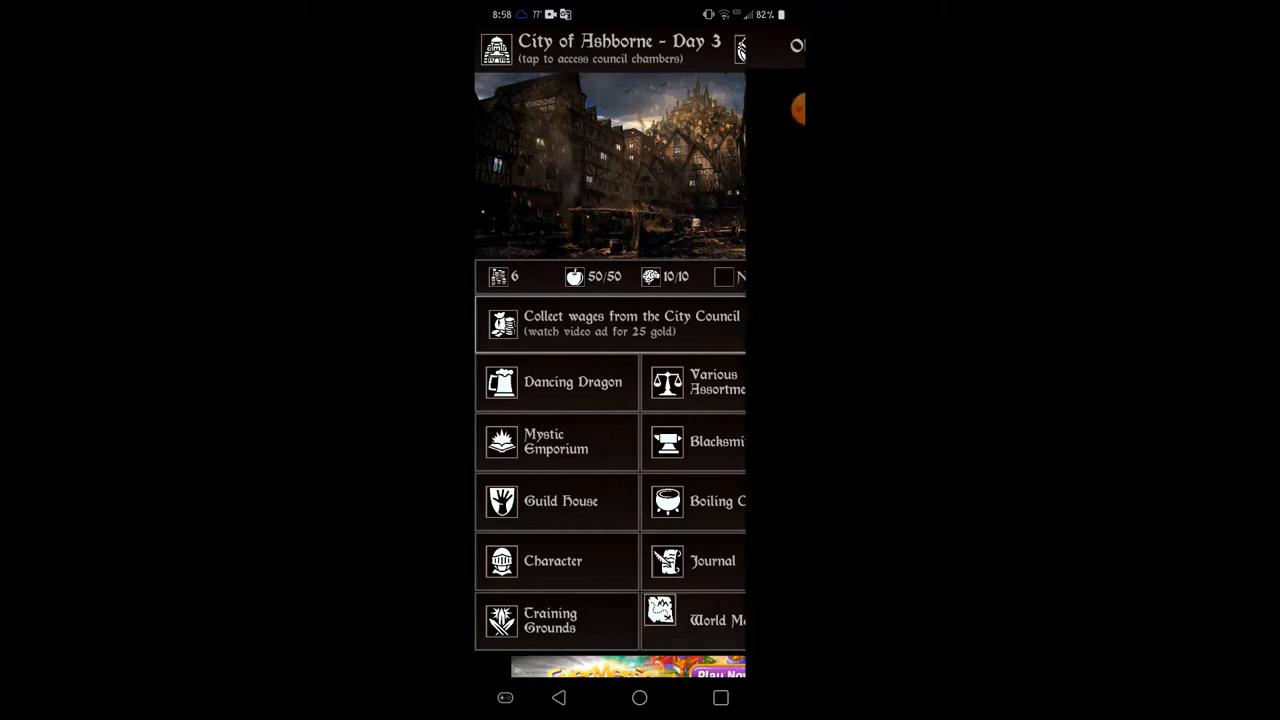
# Step: Enter the Sunken Grotto dungeon from the Old Continent world map
pyautogui.click(696, 620)
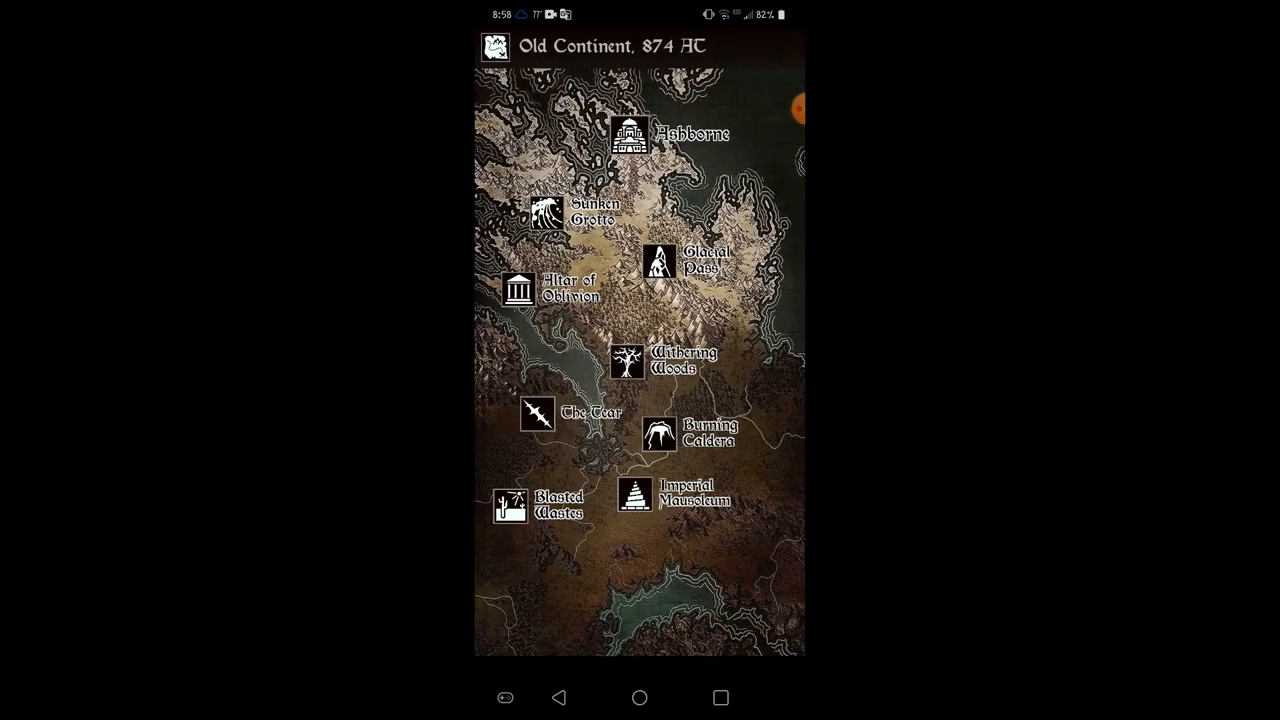
pyautogui.click(544, 212)
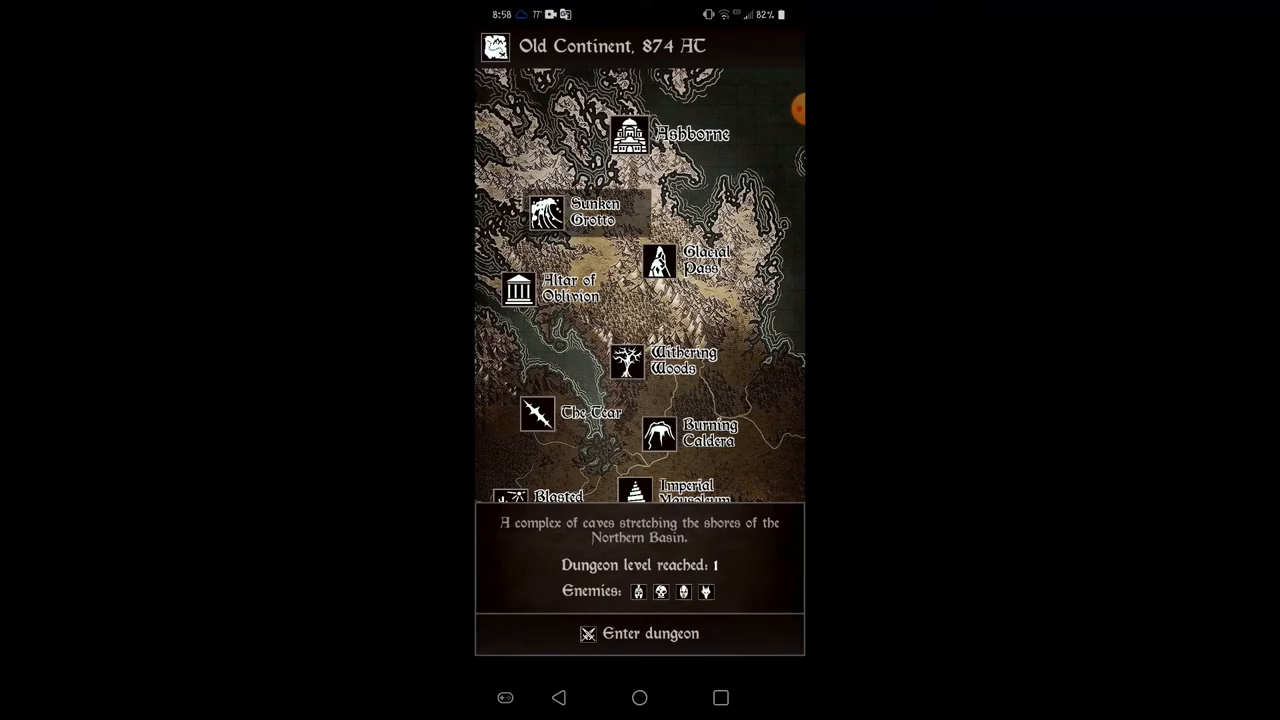
pyautogui.click(640, 632)
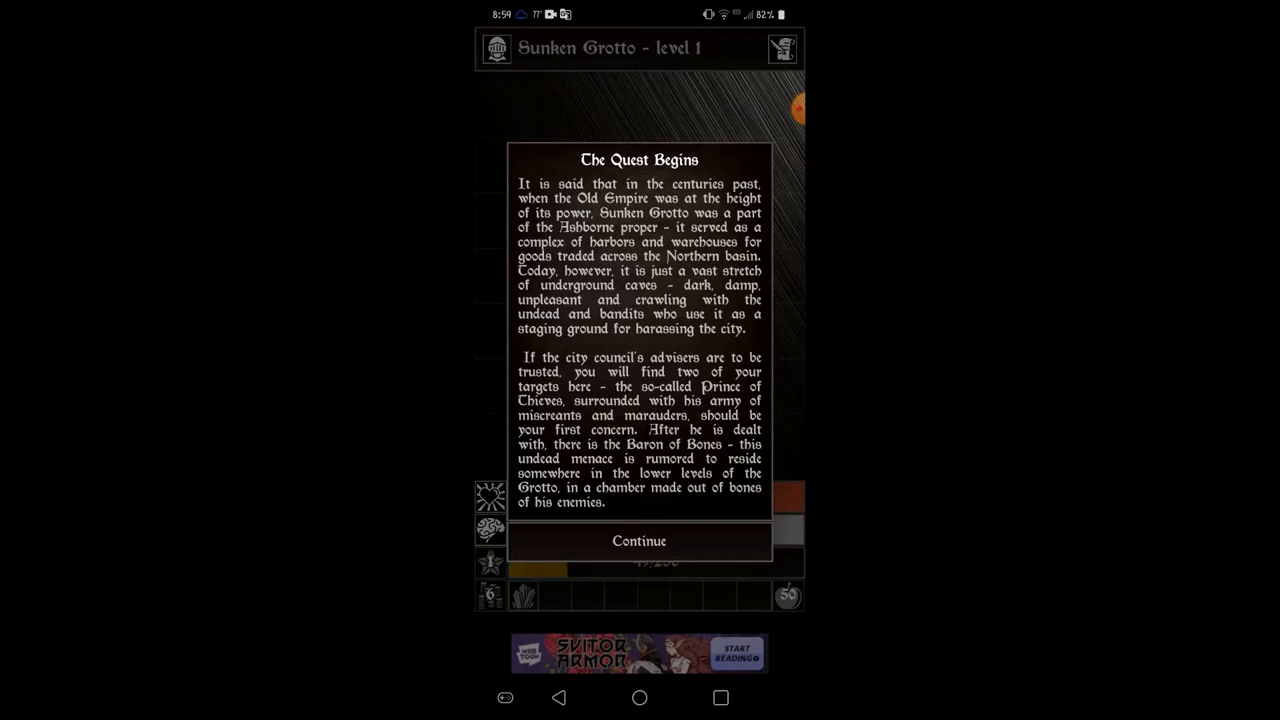
# Step: Advance into the first encounter and attack the Guilt Manifestation with a combat skill until victory
pyautogui.click(640, 540)
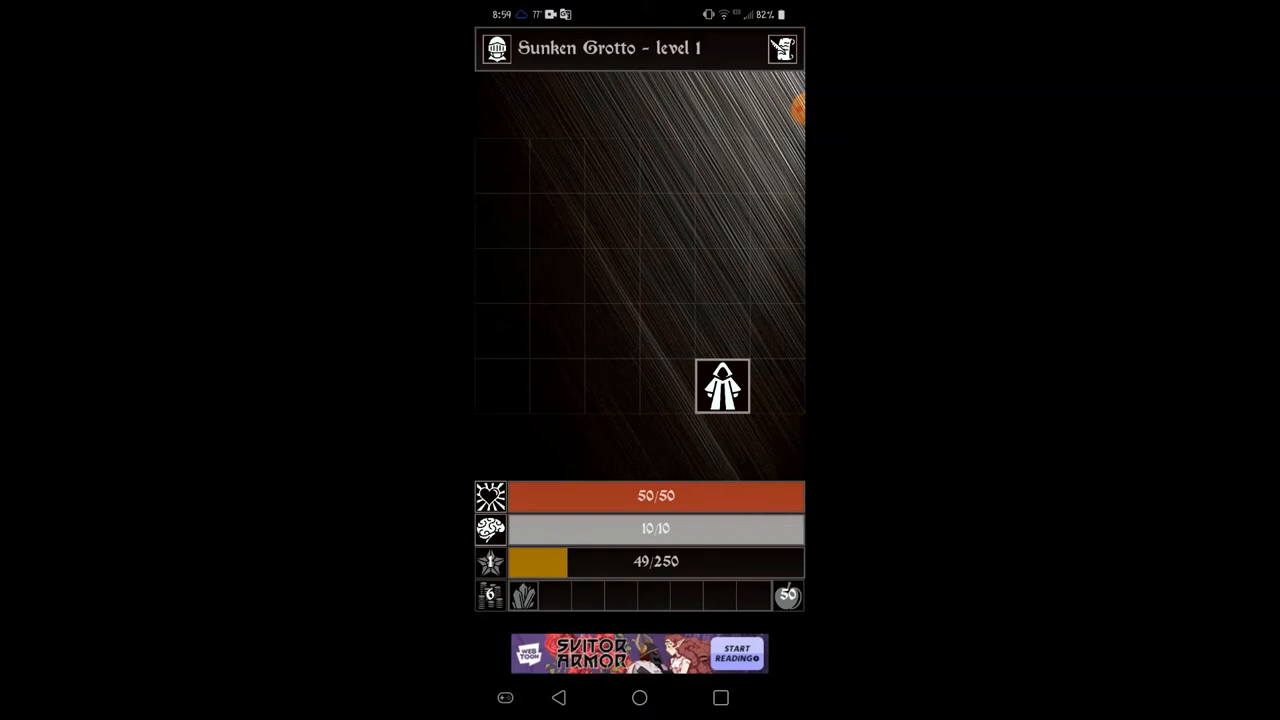
pyautogui.click(722, 330)
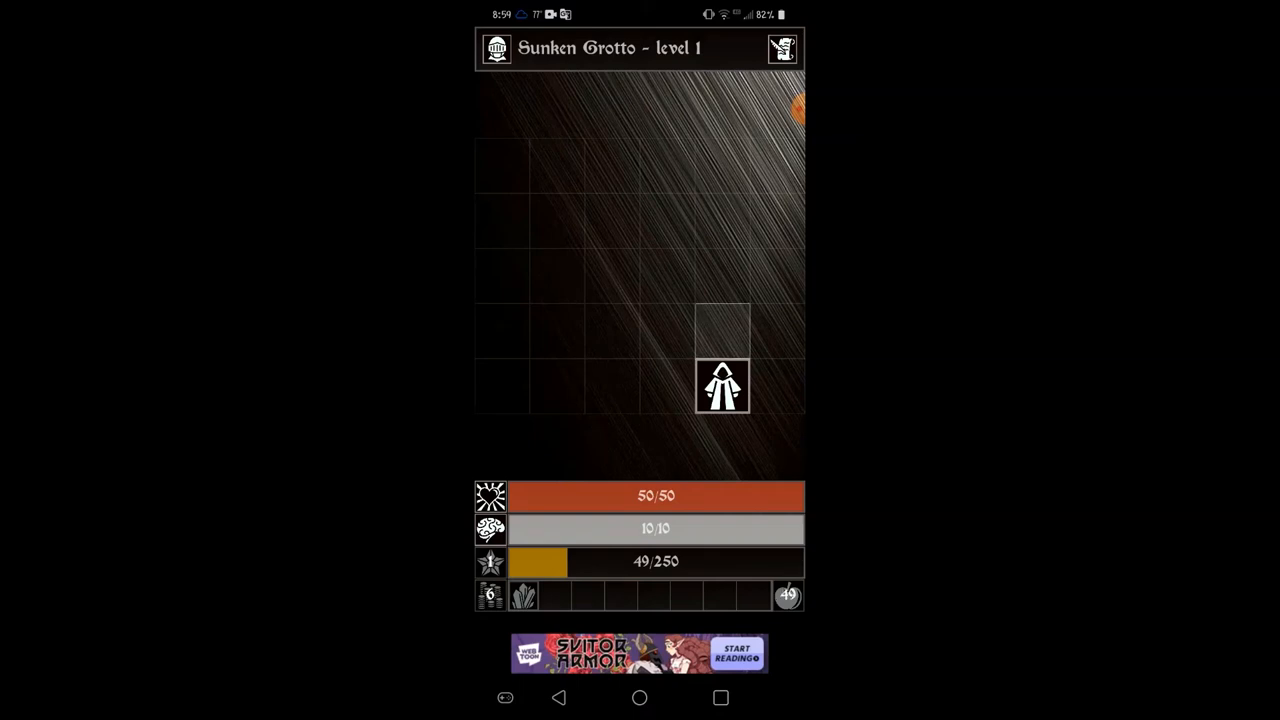
pyautogui.click(722, 332)
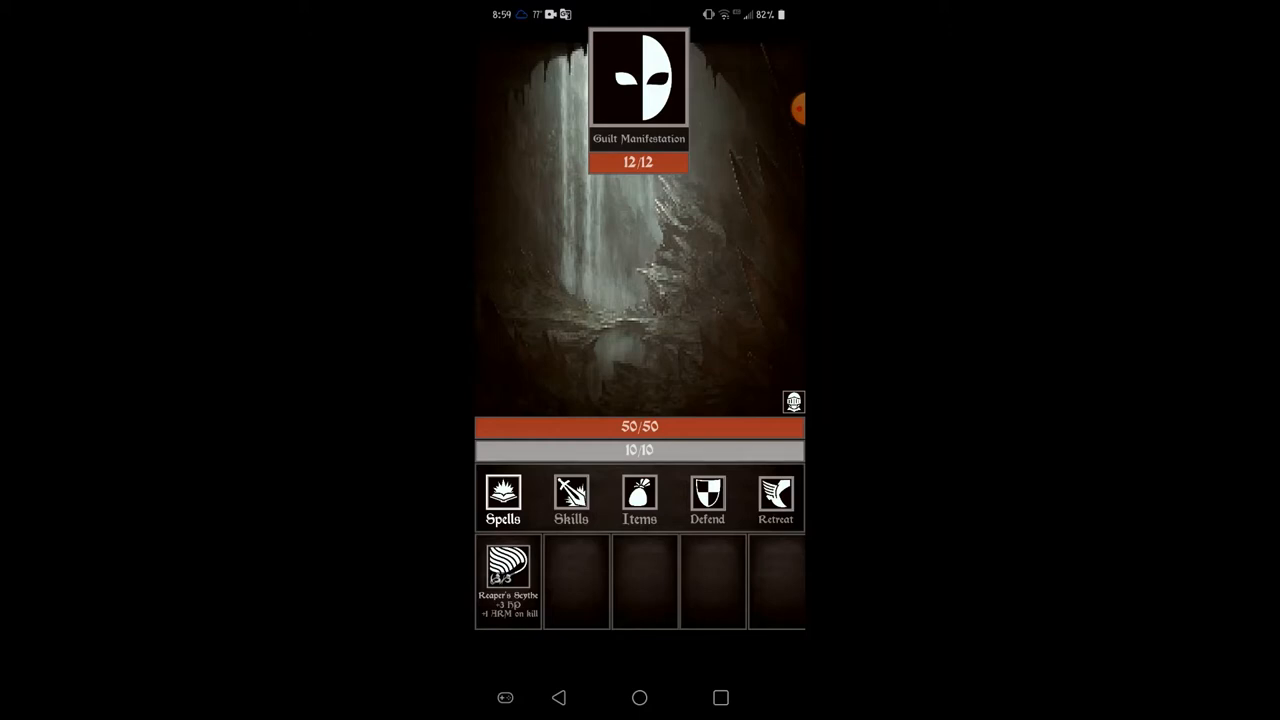
pyautogui.click(572, 500)
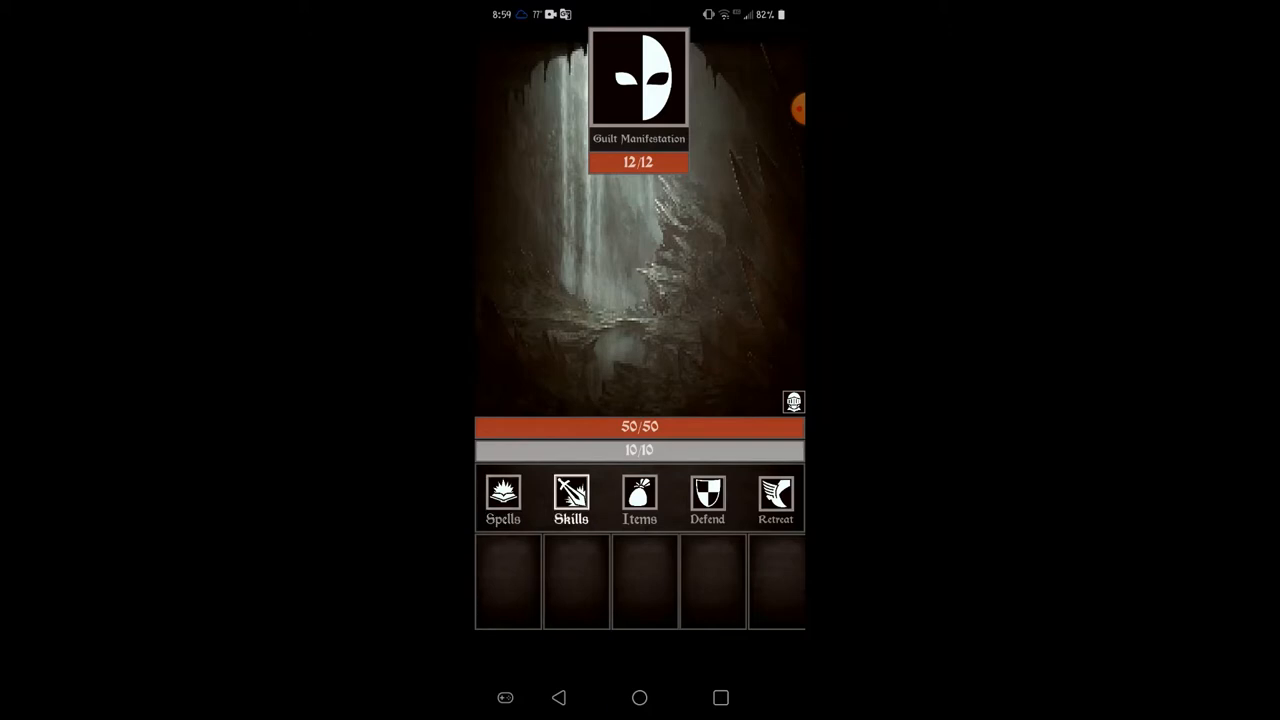
pyautogui.click(504, 500)
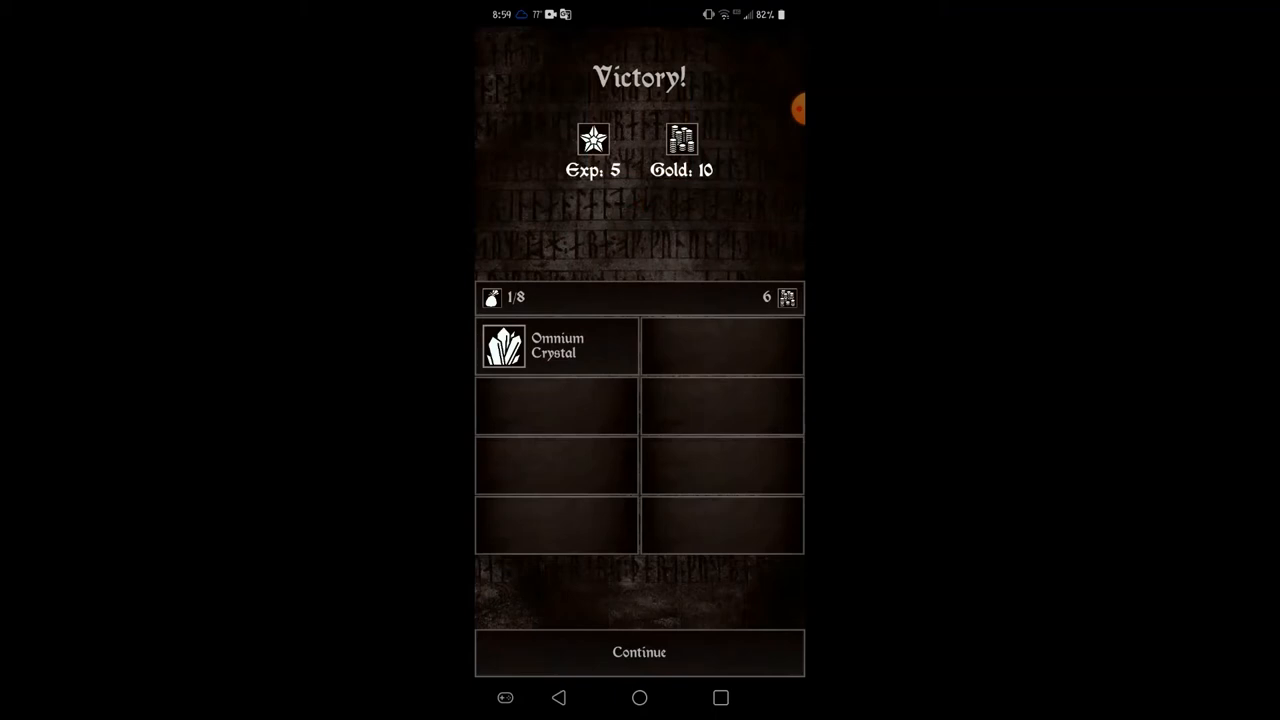
# Step: Resume exploring and move two tiles onward into the next fight for 20 experience and Aether Dust
pyautogui.click(640, 652)
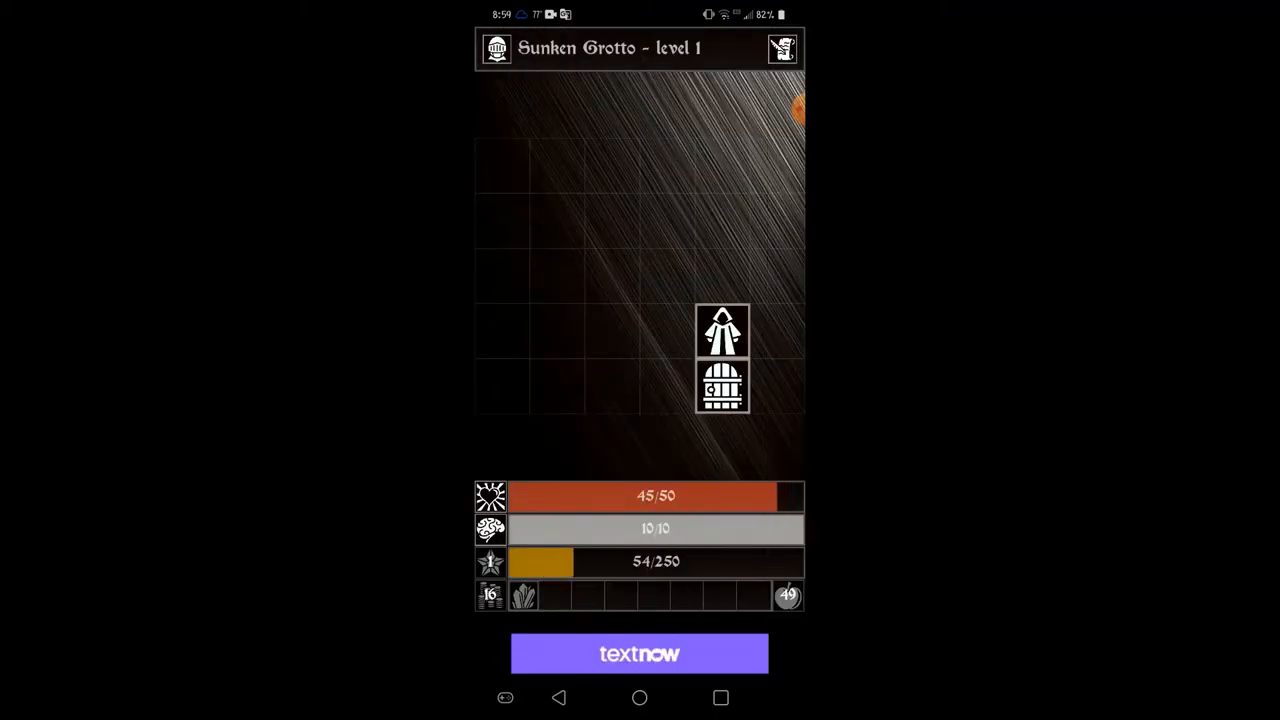
pyautogui.click(670, 330)
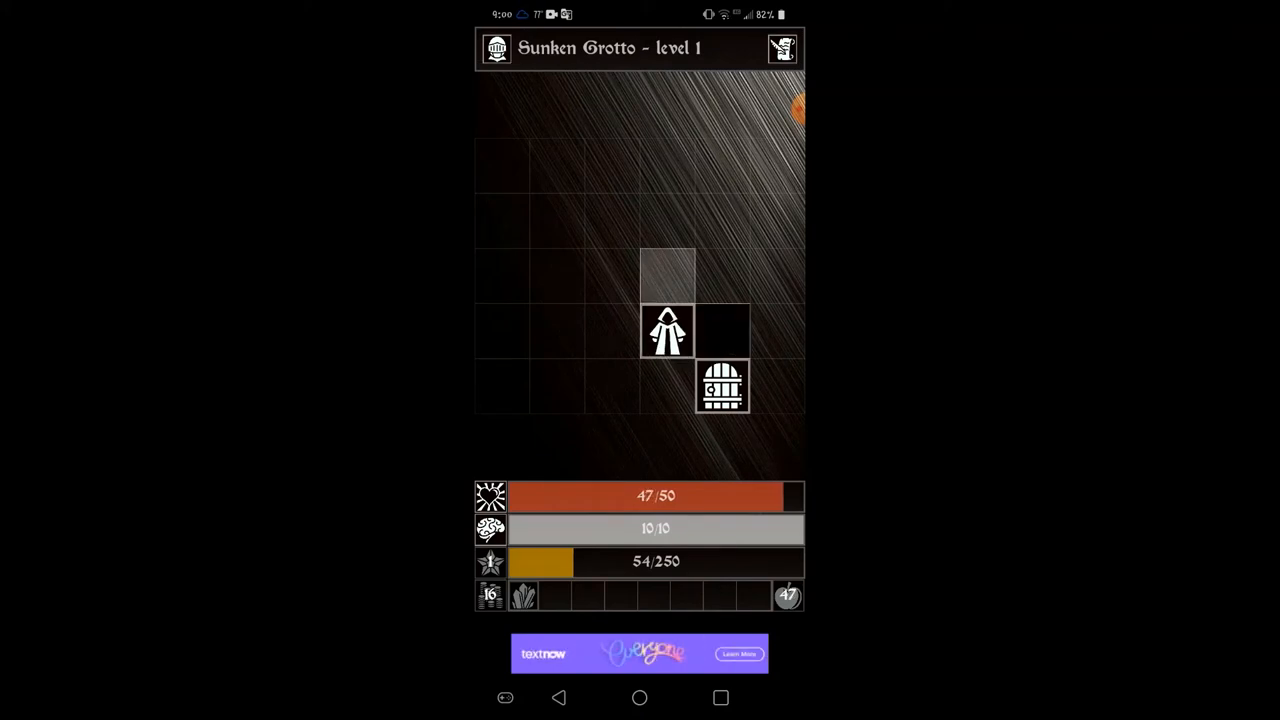
pyautogui.click(668, 276)
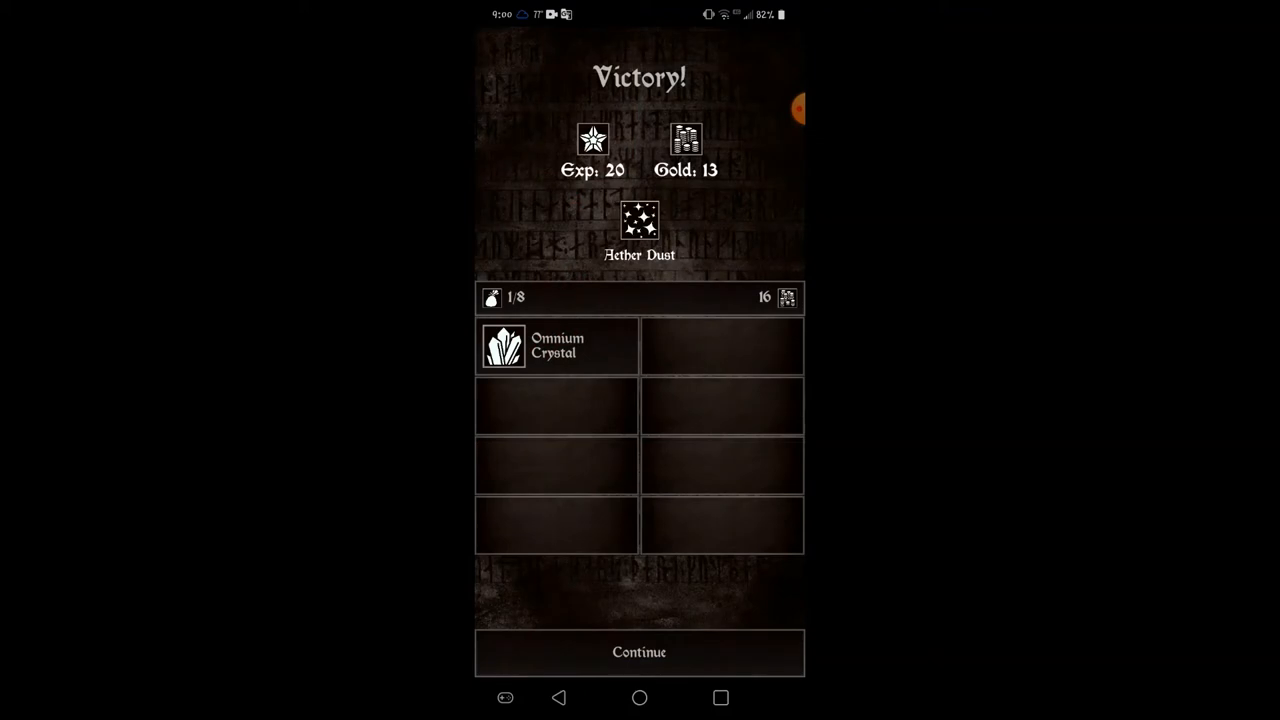
# Step: Continue exploring the Grotto until Scattered Lore vol. II, 'Ashborne: The Golden Age', appears
pyautogui.click(640, 652)
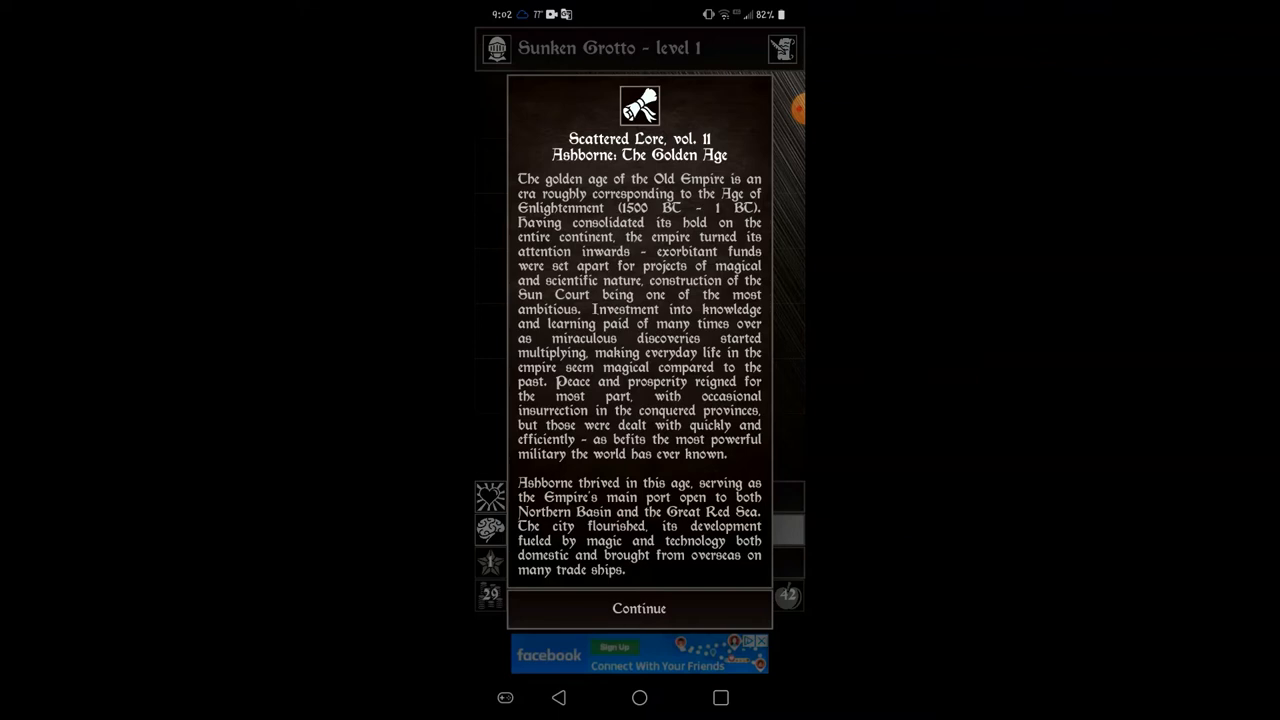
# Step: Close the lore book and touch the obelisk for +1 Spell DMG and +1 Spell Res
pyautogui.click(640, 608)
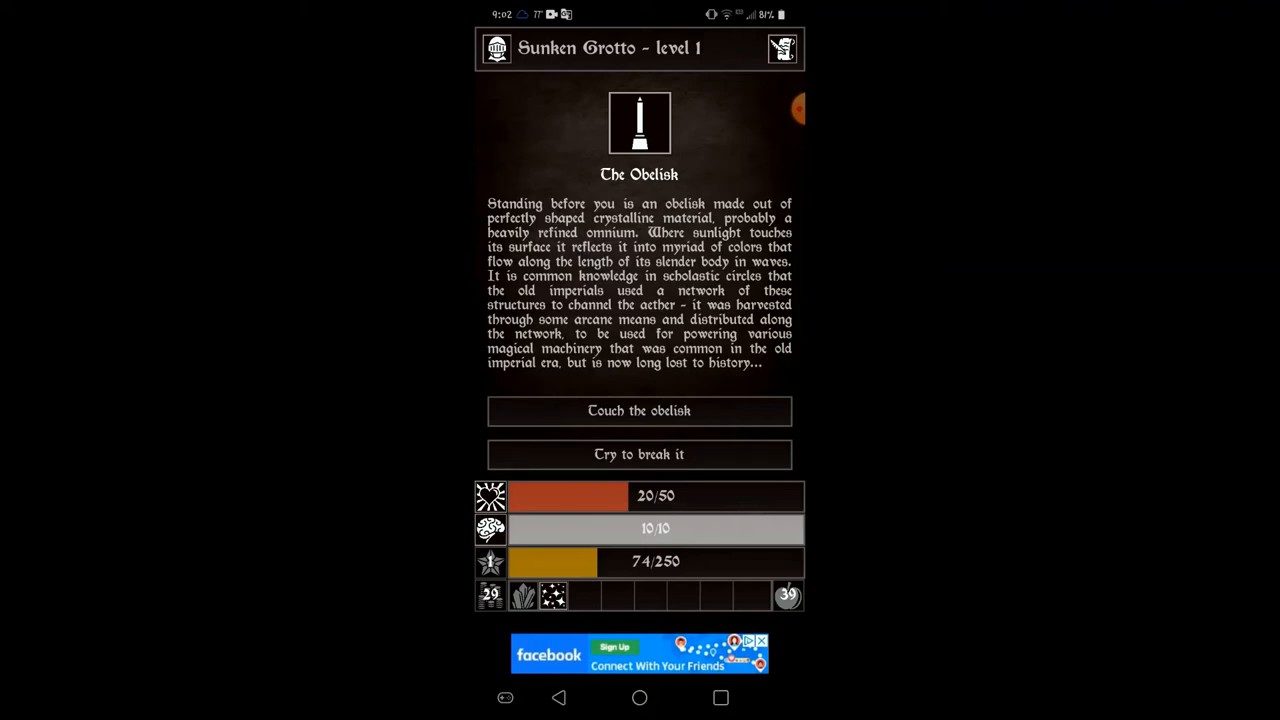
pyautogui.click(640, 410)
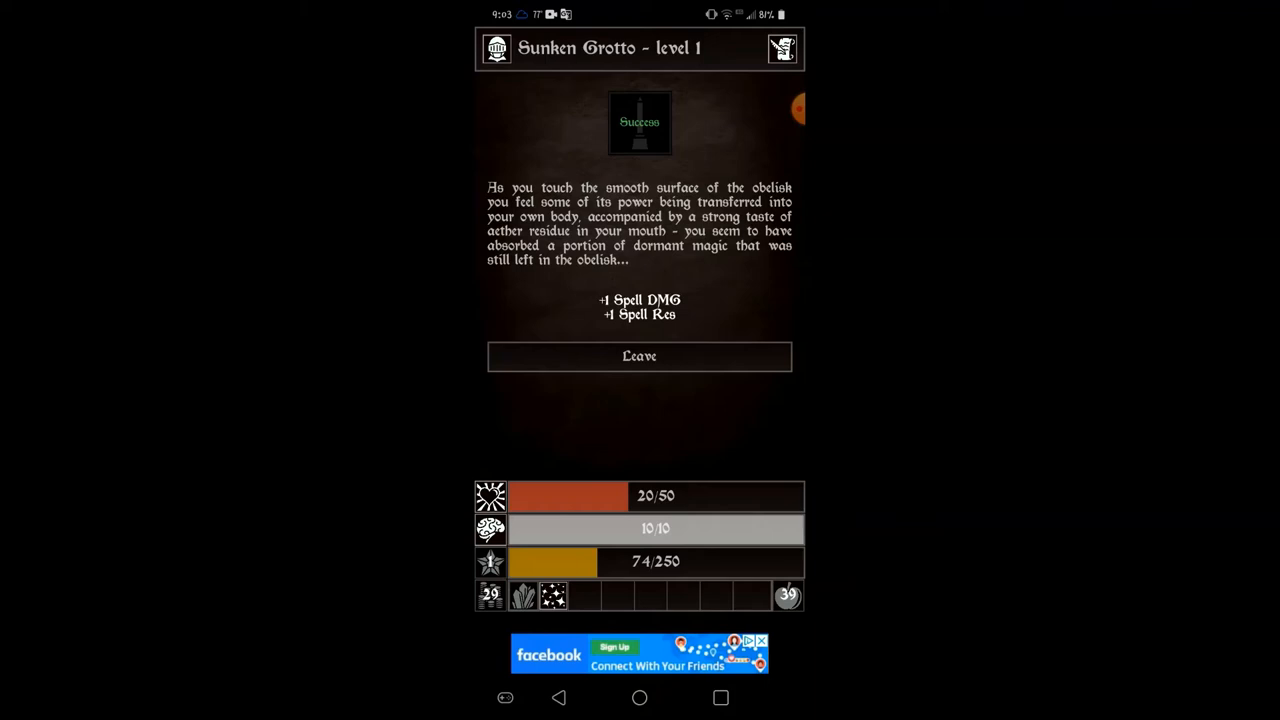
# Step: Leave the obelisk and move into the next fight, winning 10 experience, 5 gold and Mouldy Bread
pyautogui.click(640, 356)
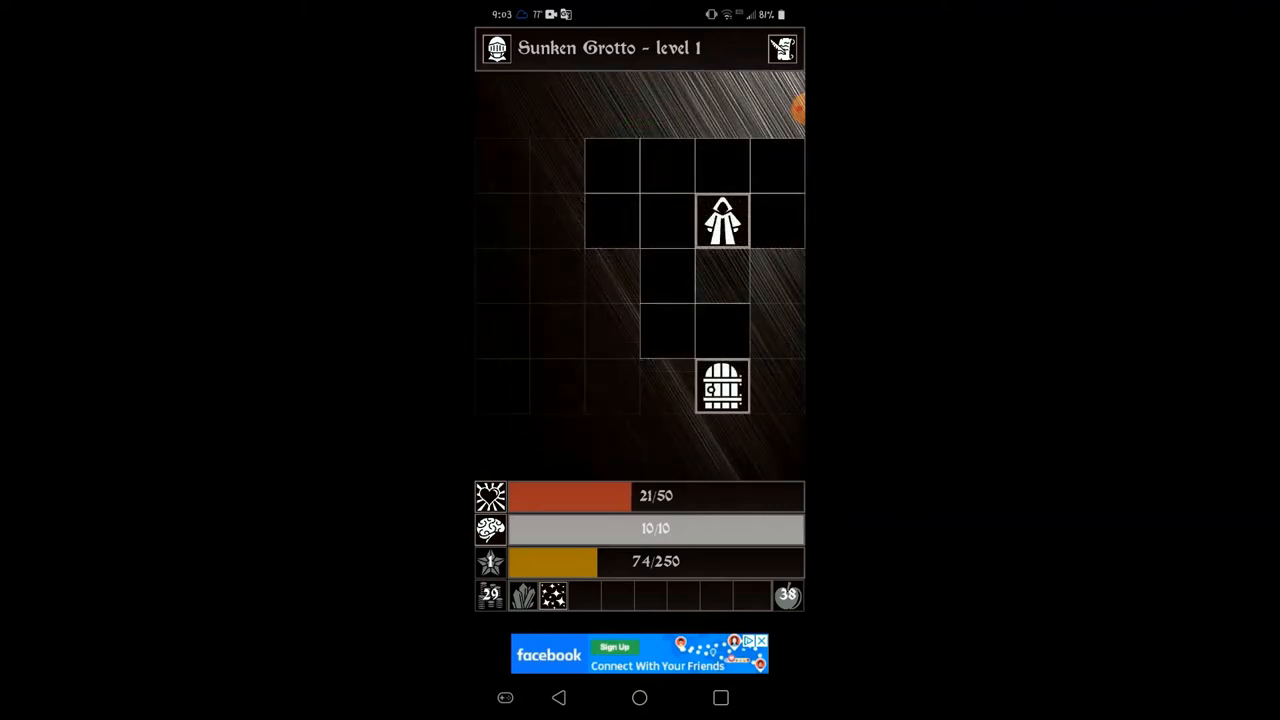
pyautogui.click(778, 276)
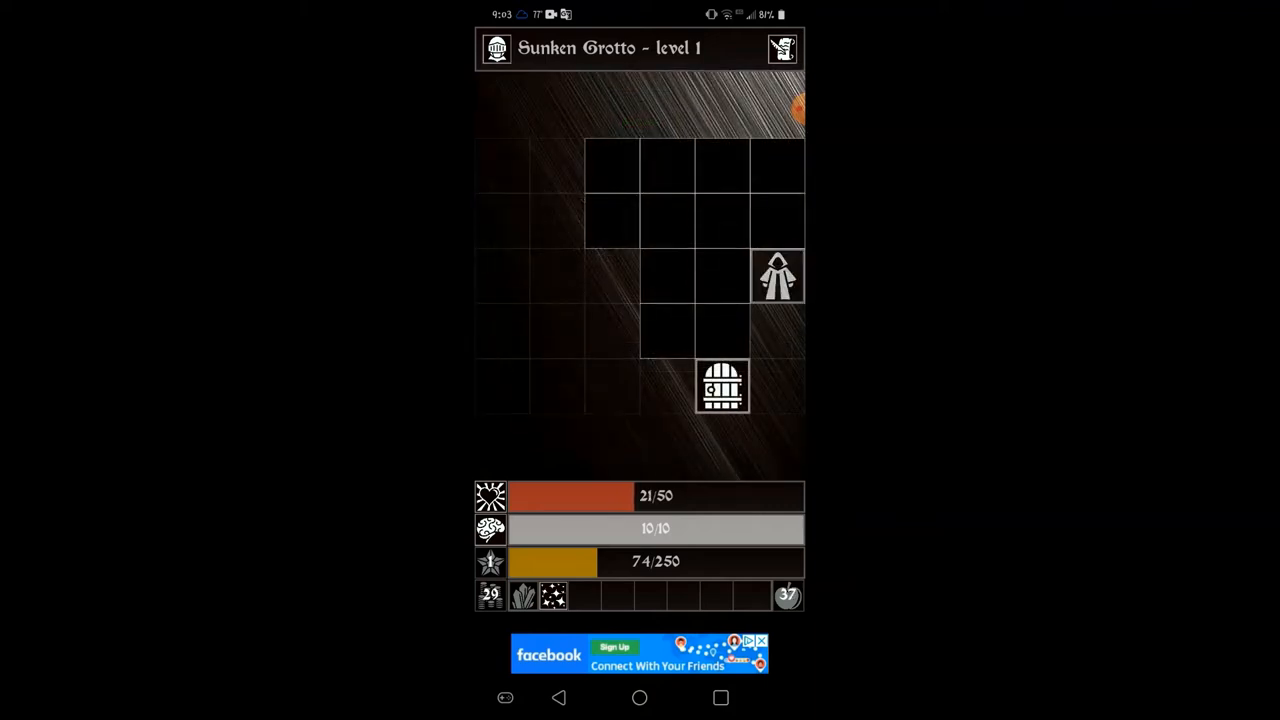
pyautogui.click(778, 276)
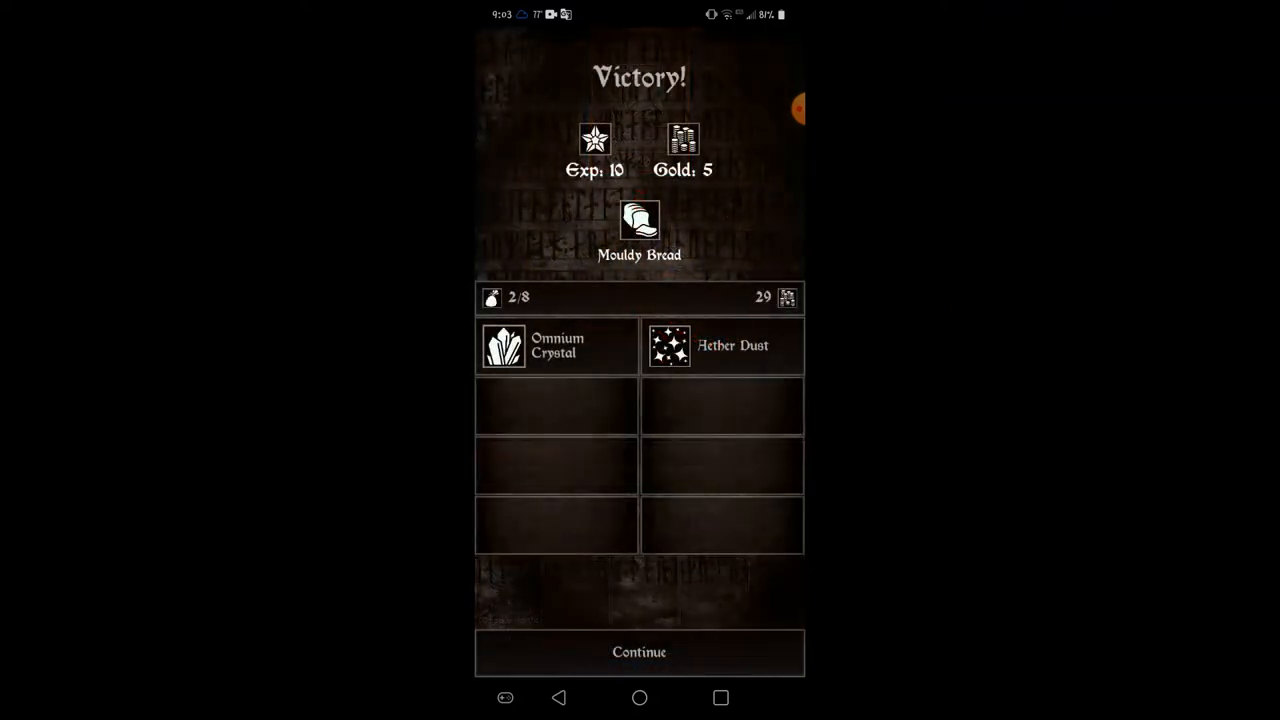
pyautogui.click(640, 652)
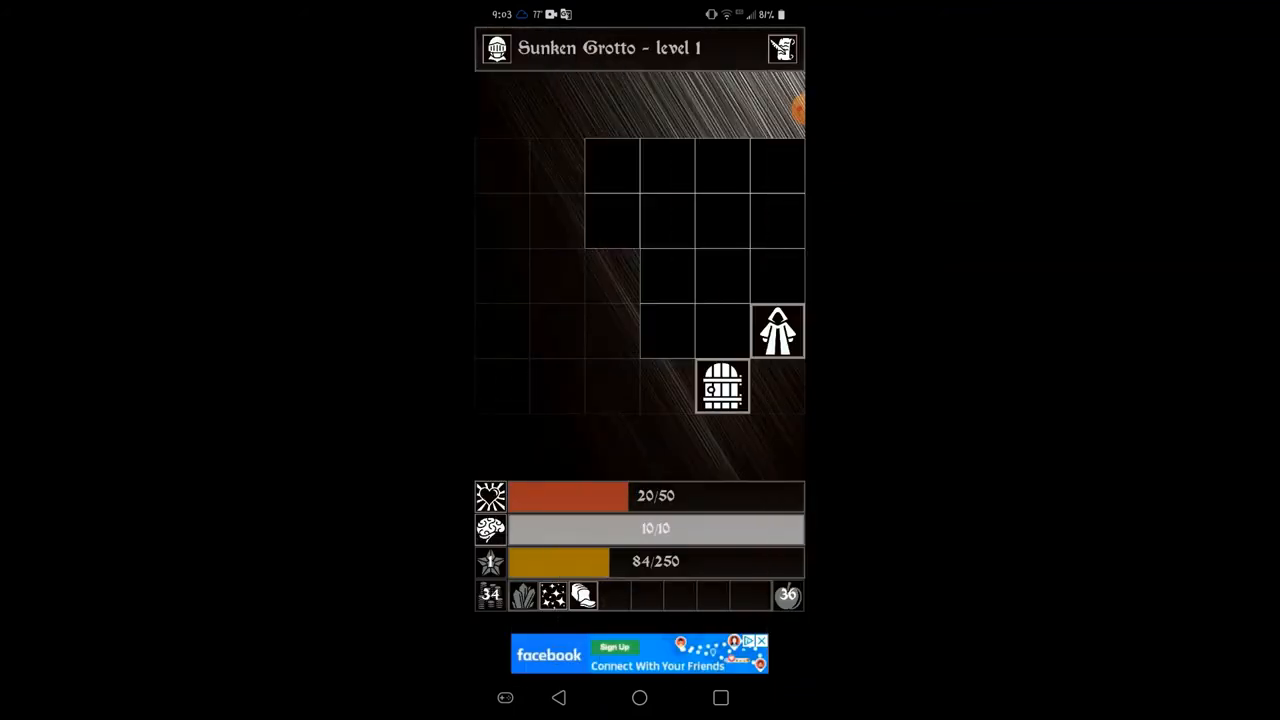
# Step: Eat the Mouldy Bread from the inventory, raising health to 30 of 50
pyautogui.click(584, 596)
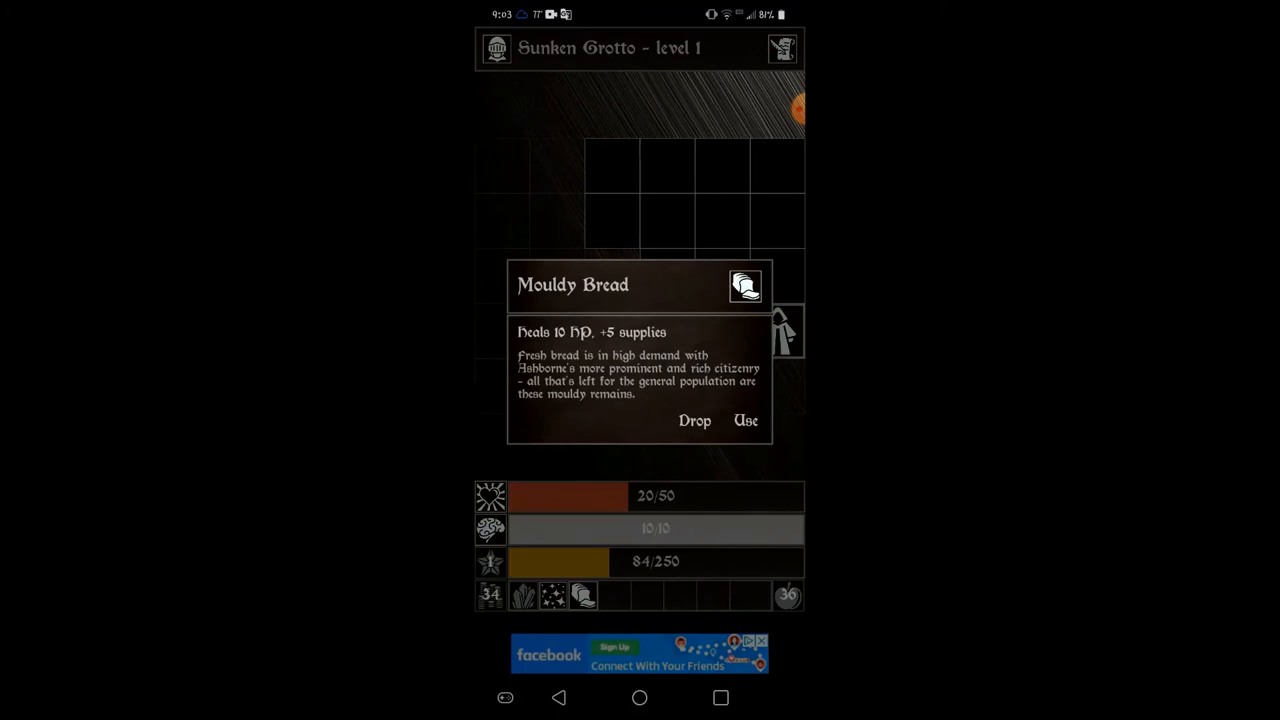
pyautogui.click(744, 420)
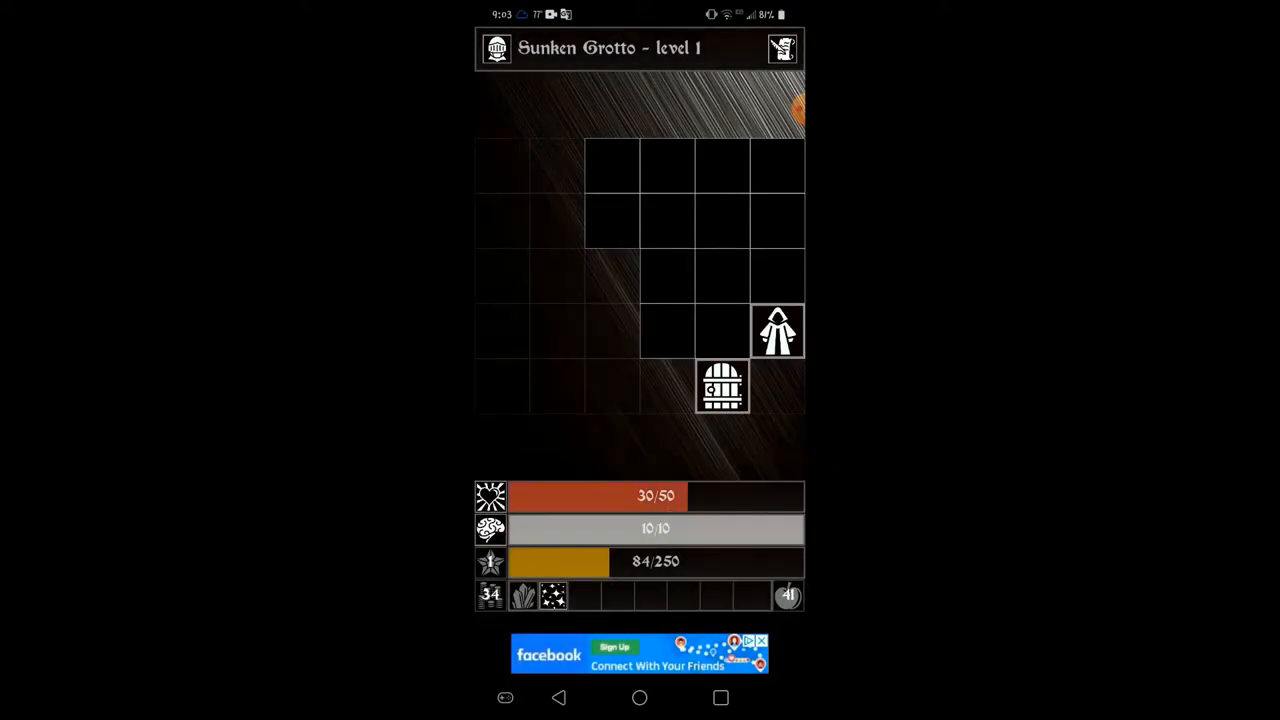
pyautogui.click(552, 596)
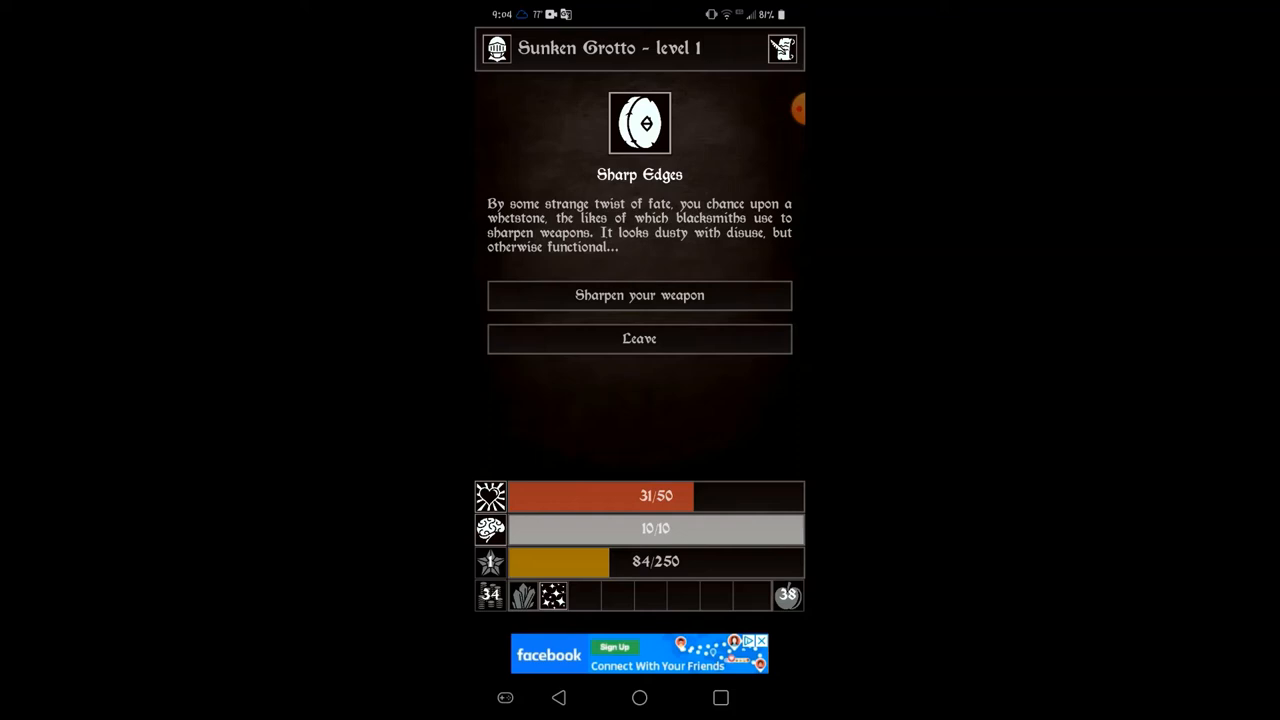
# Step: Sharpen the weapon at the whetstone for +1 DMG and +3% CRIT, then leave
pyautogui.click(640, 294)
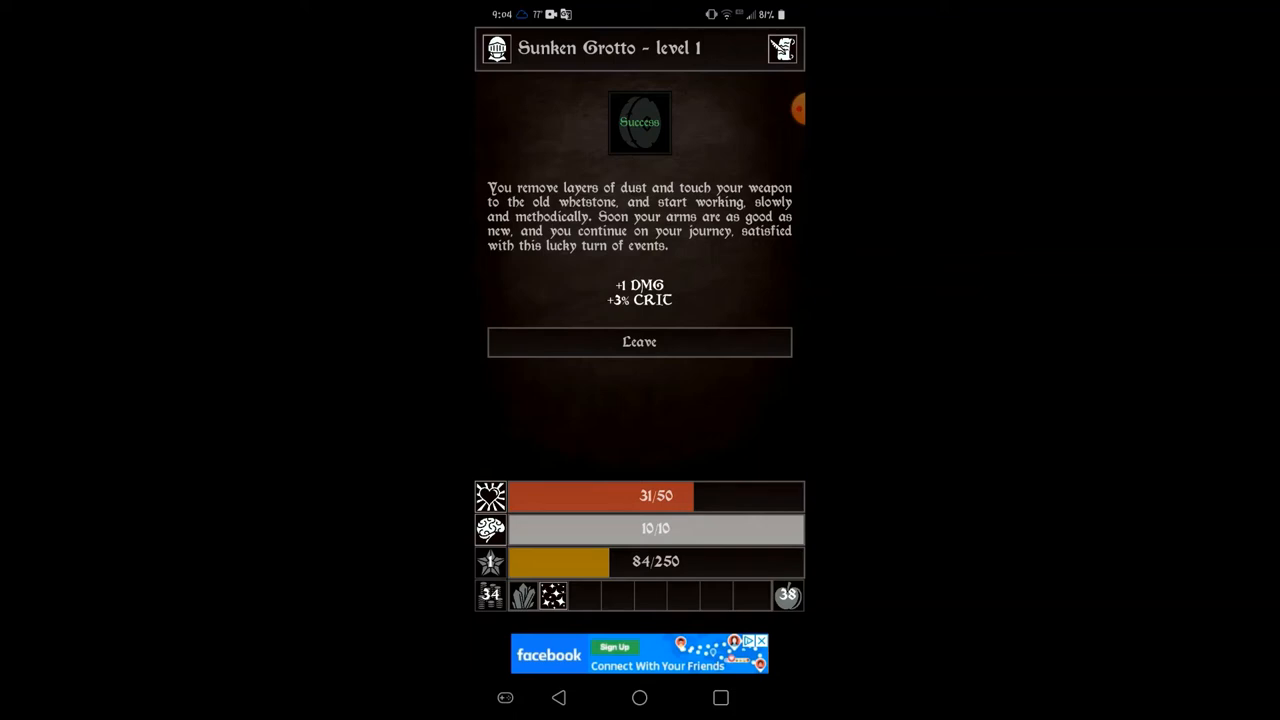
pyautogui.click(640, 342)
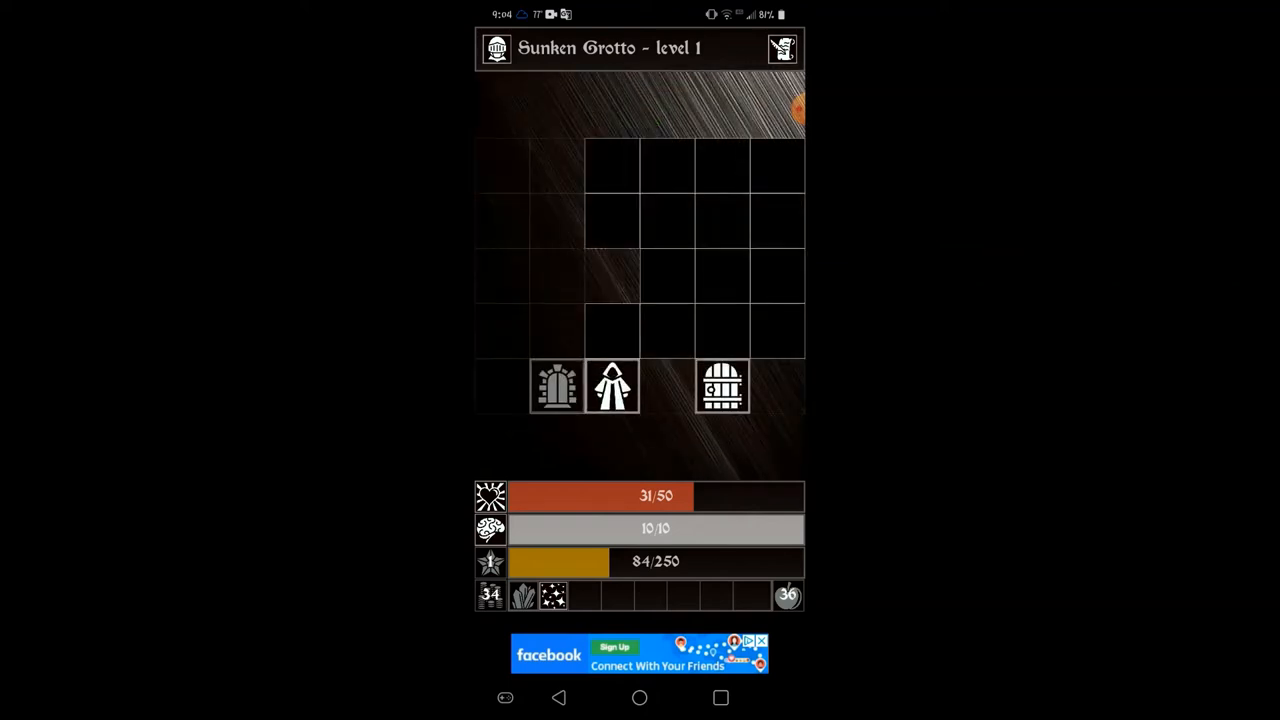
# Step: Exit Sunken Grotto level 1 and continue past the results to the siege screen
pyautogui.click(556, 388)
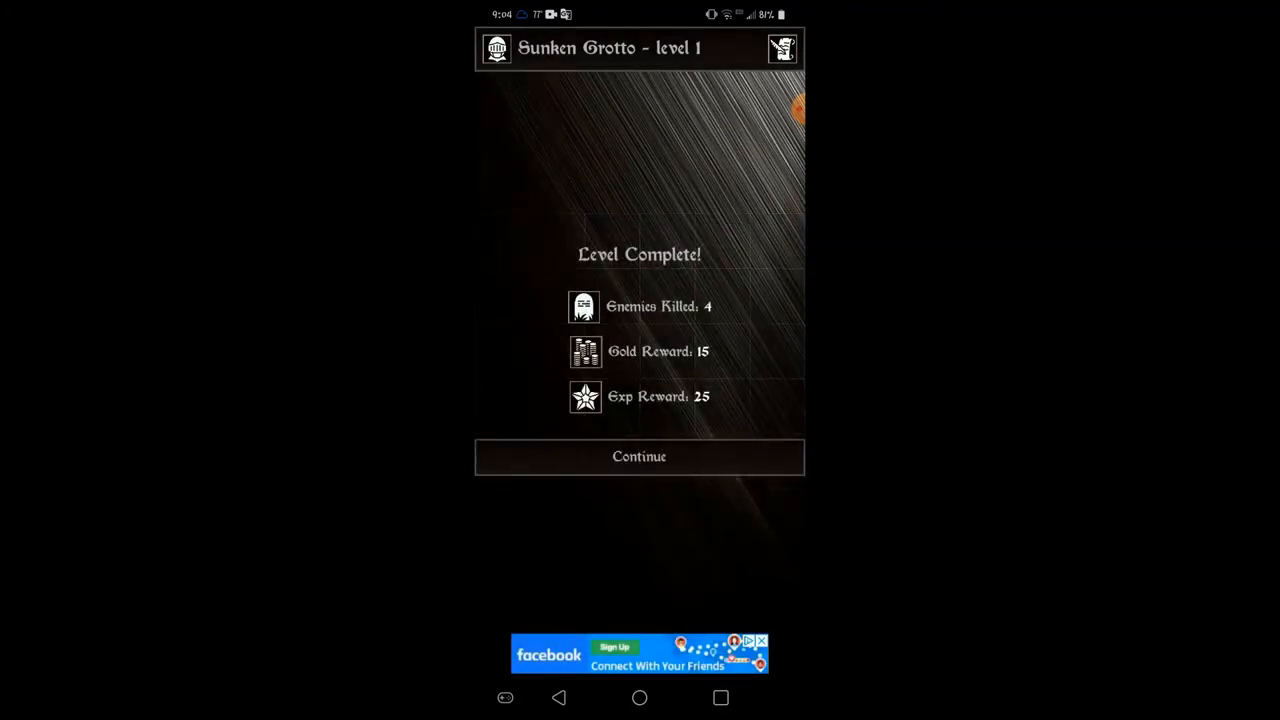
pyautogui.click(640, 456)
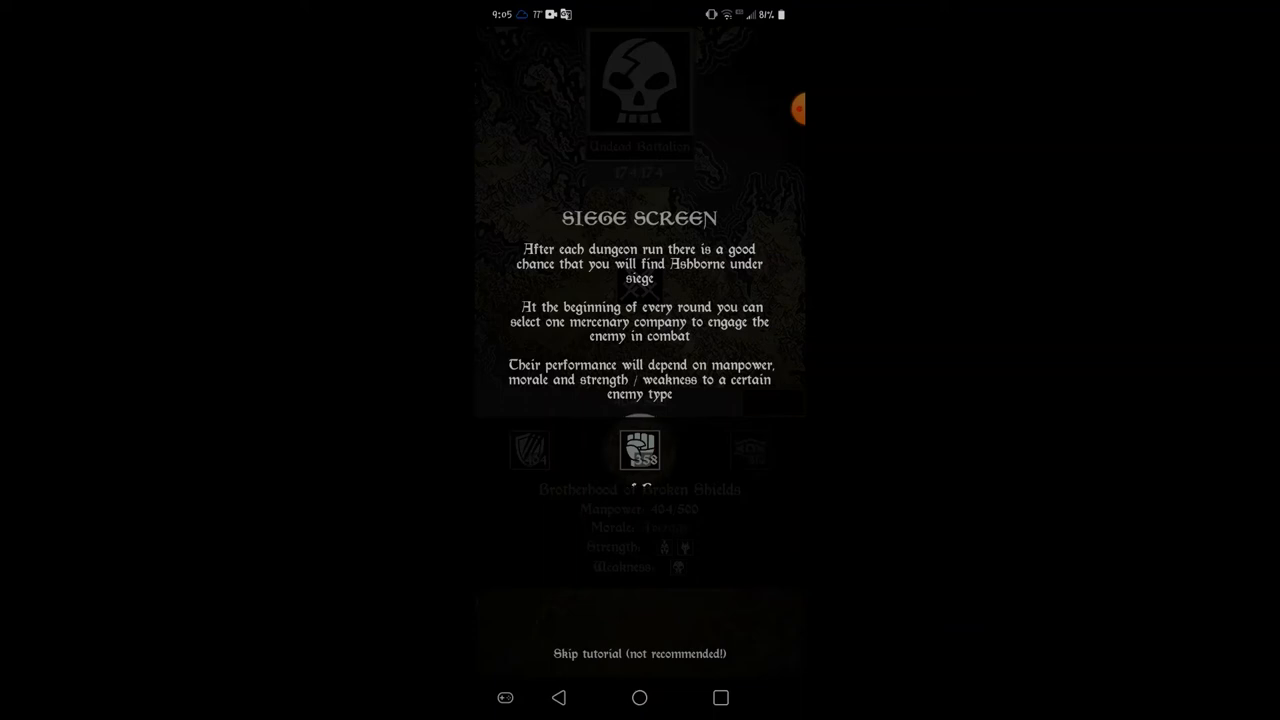
# Step: Dismiss the siege tutorial messages until the Undead Battalion siege map appears
pyautogui.click(640, 448)
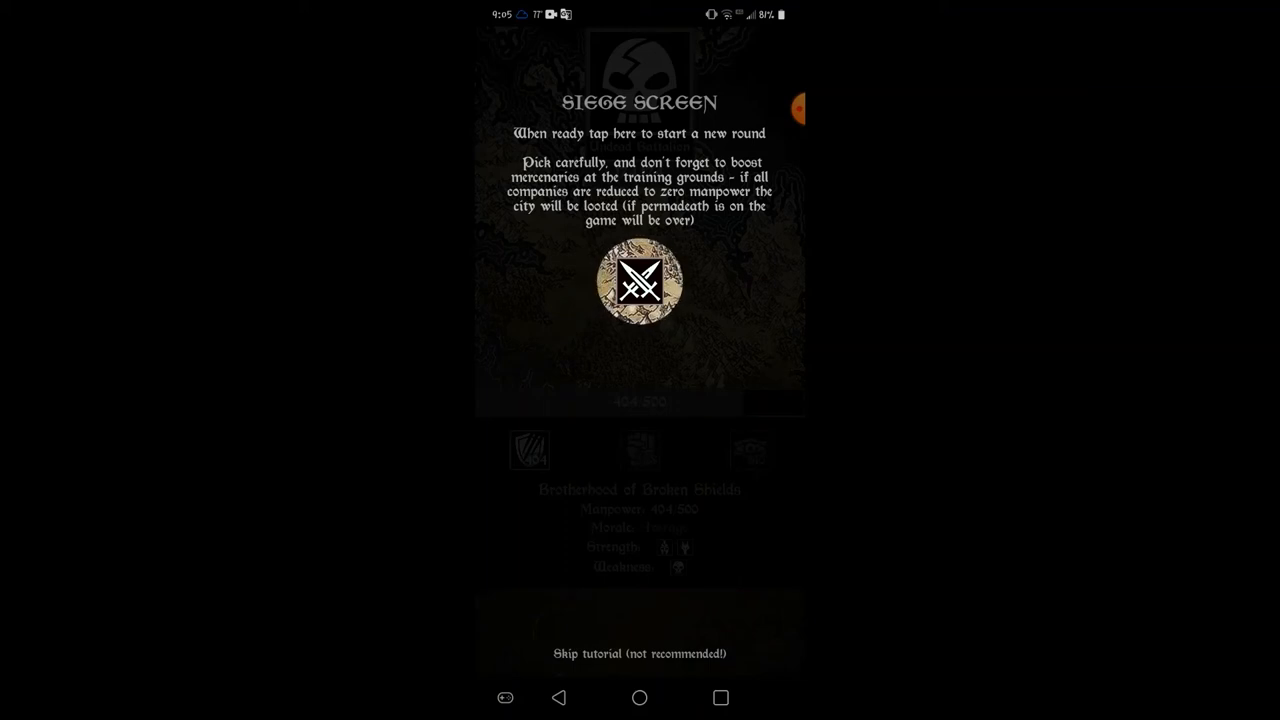
pyautogui.click(640, 282)
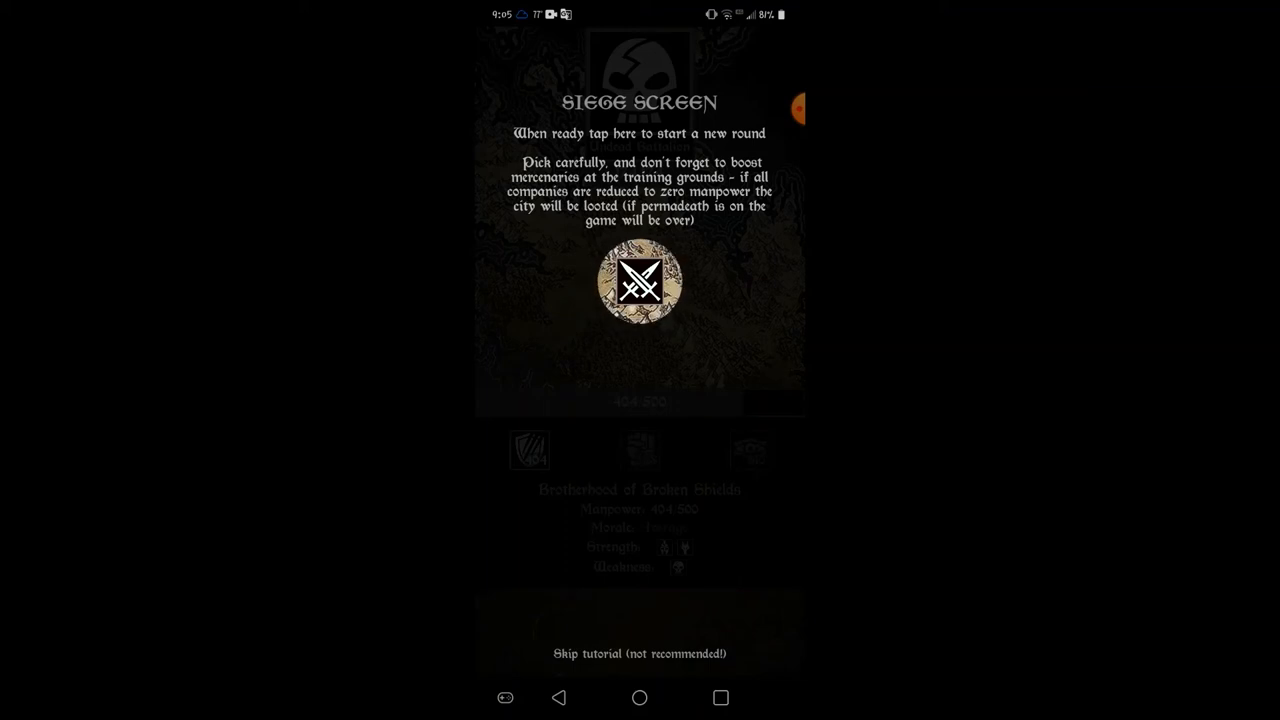
pyautogui.click(640, 282)
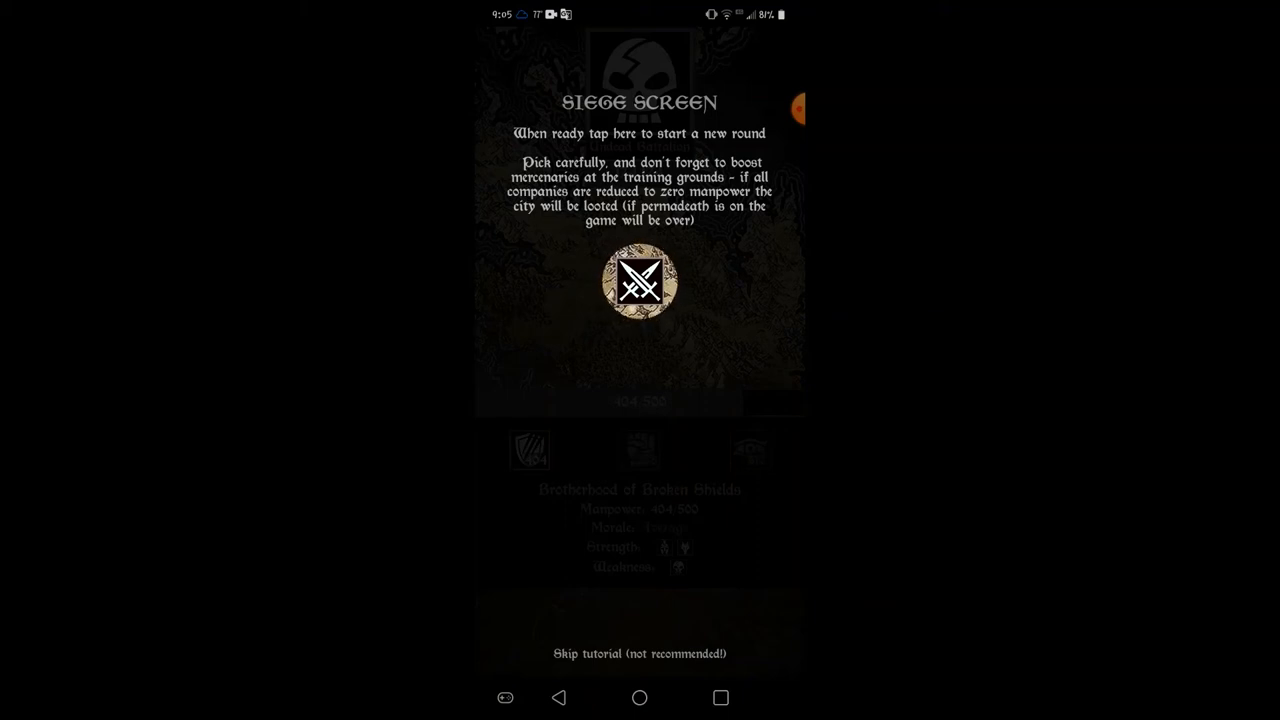
pyautogui.click(640, 282)
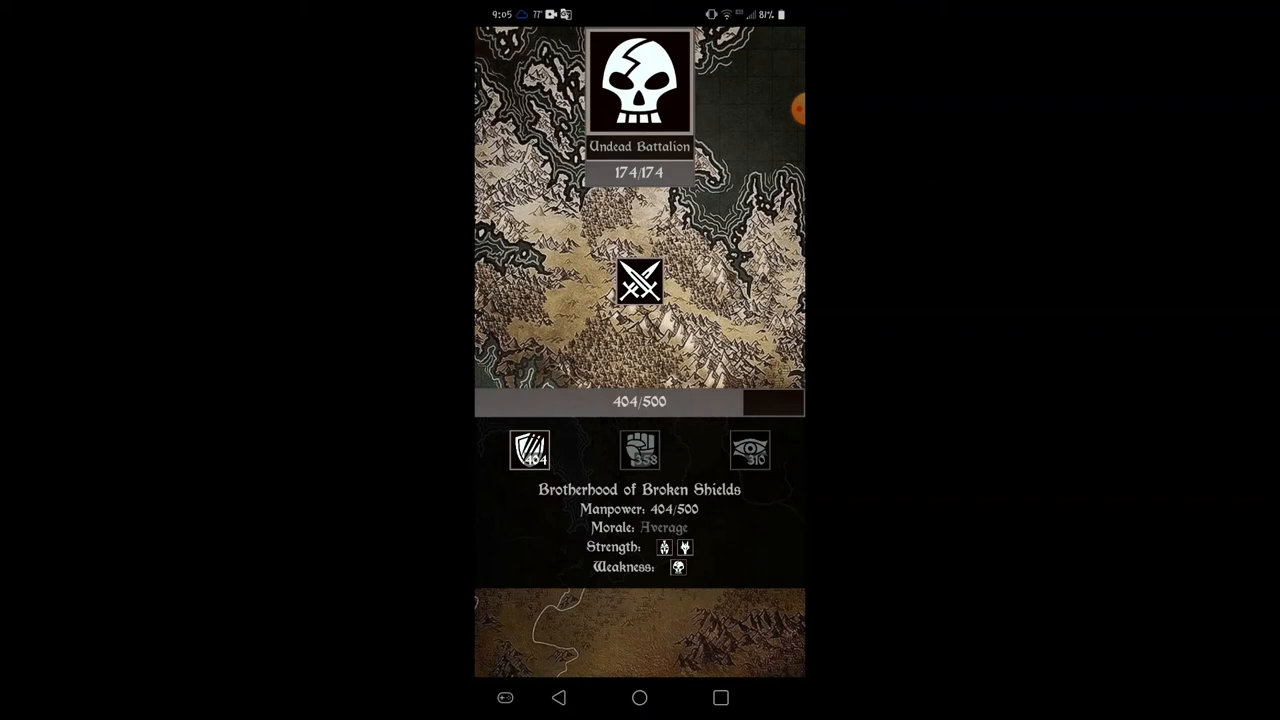
# Step: Fight the siege rounds to Victory over the Orc Horde and continue to the Day 4 city hub
pyautogui.click(640, 280)
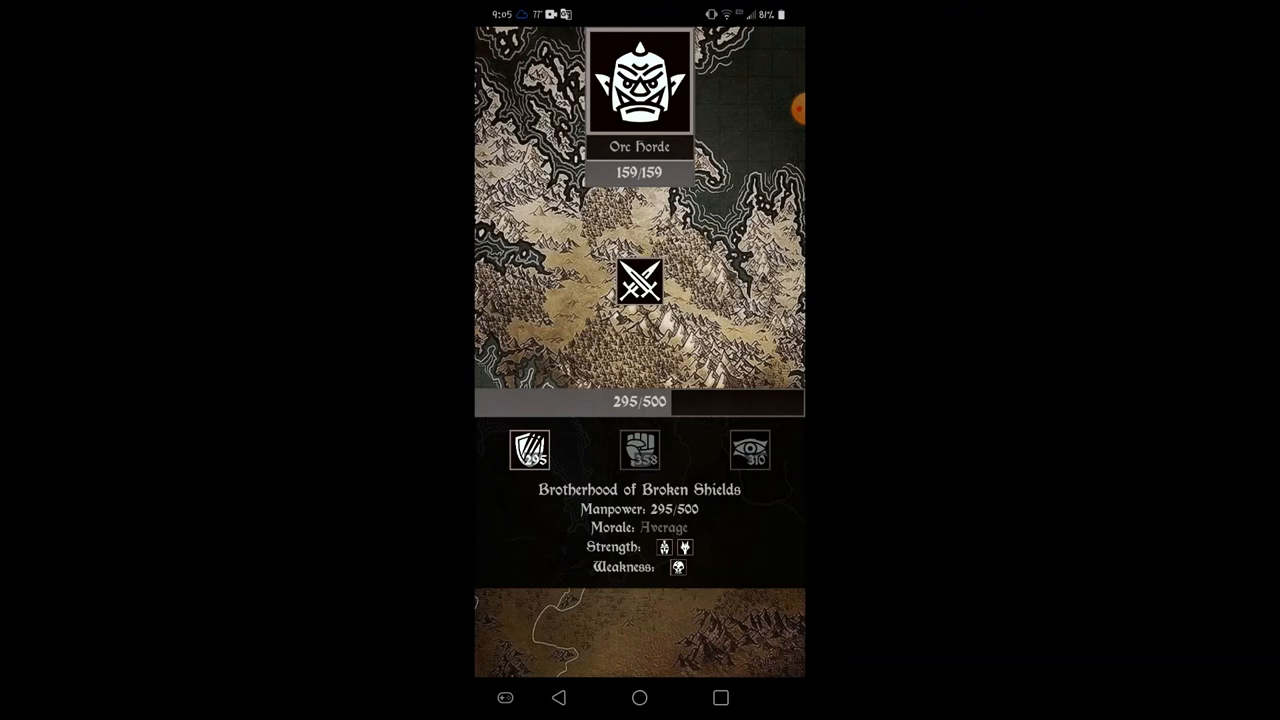
pyautogui.click(748, 448)
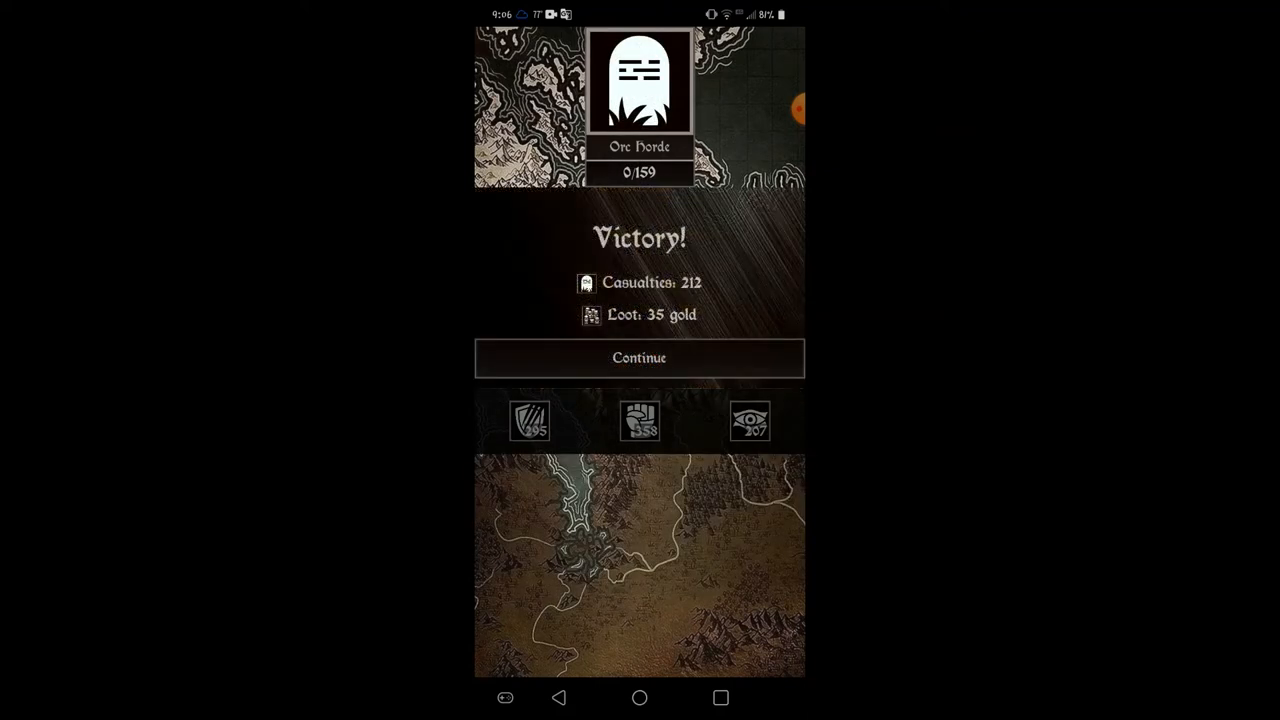
pyautogui.click(640, 356)
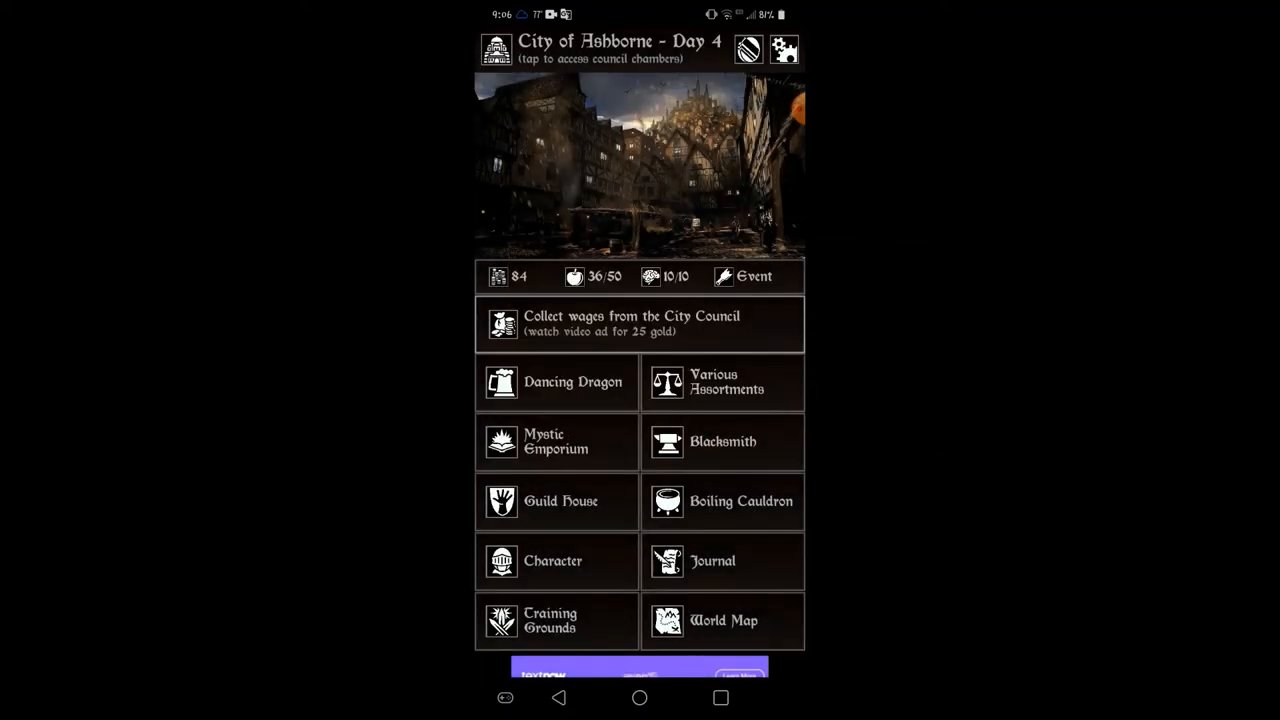
# Step: Visit the Dancing Dragon, browse Bounties and Stash, buy supplies to 50/50 for 15 gold, and leave
pyautogui.click(556, 380)
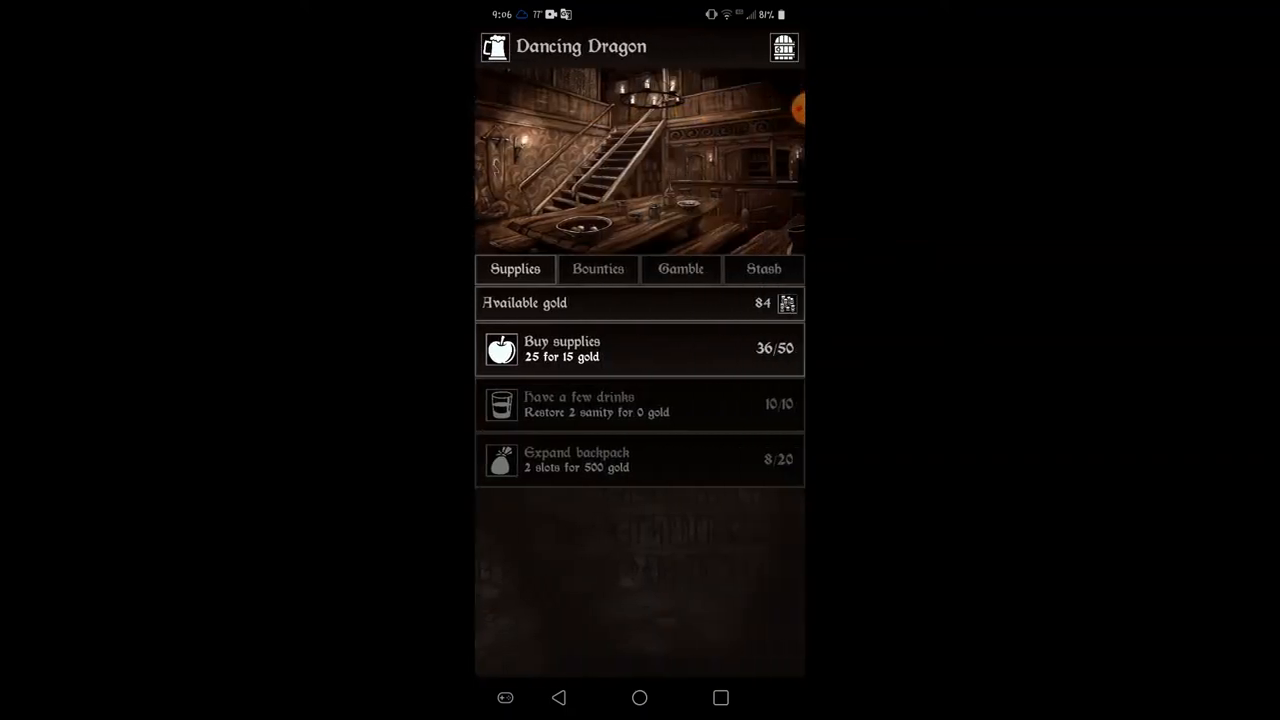
pyautogui.click(598, 268)
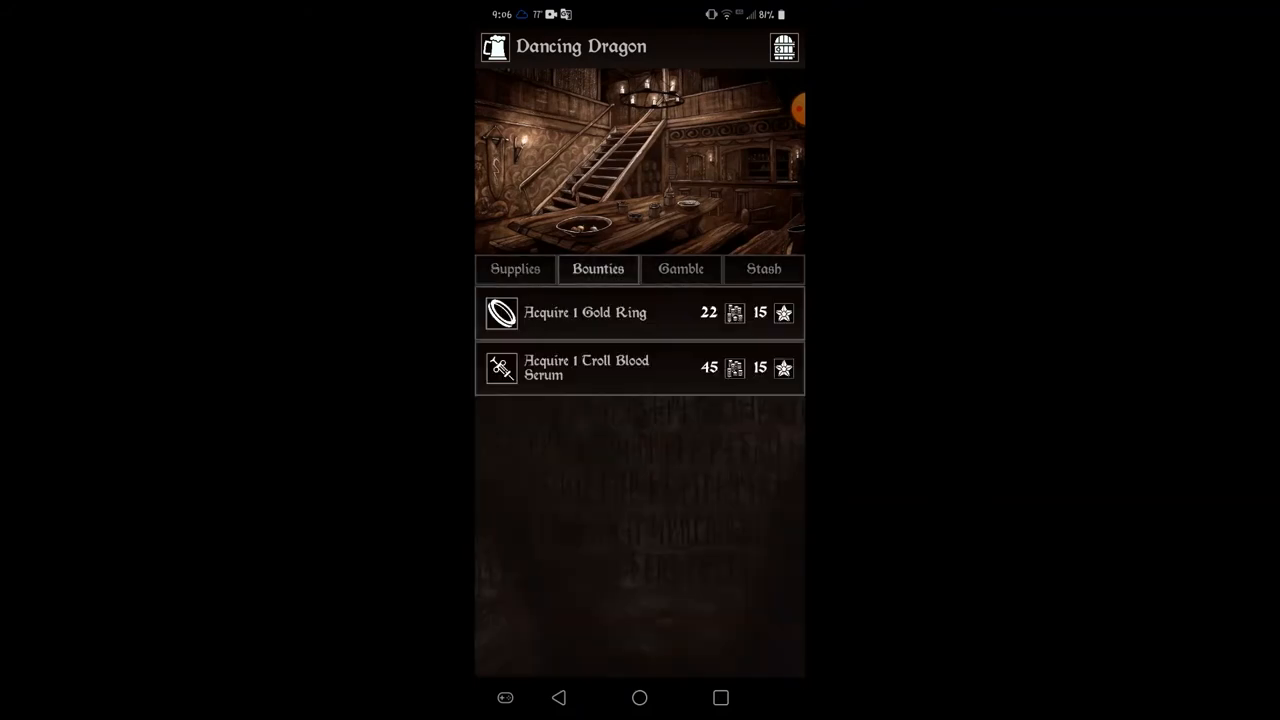
pyautogui.click(764, 268)
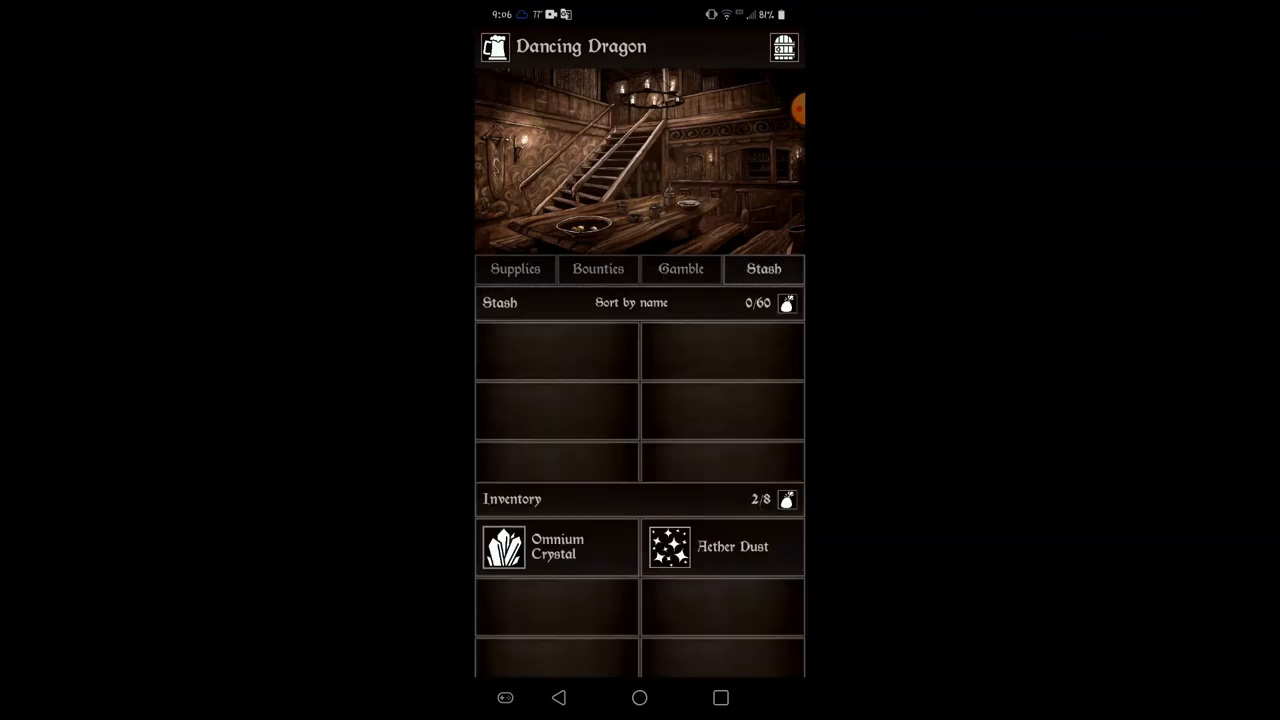
pyautogui.click(516, 268)
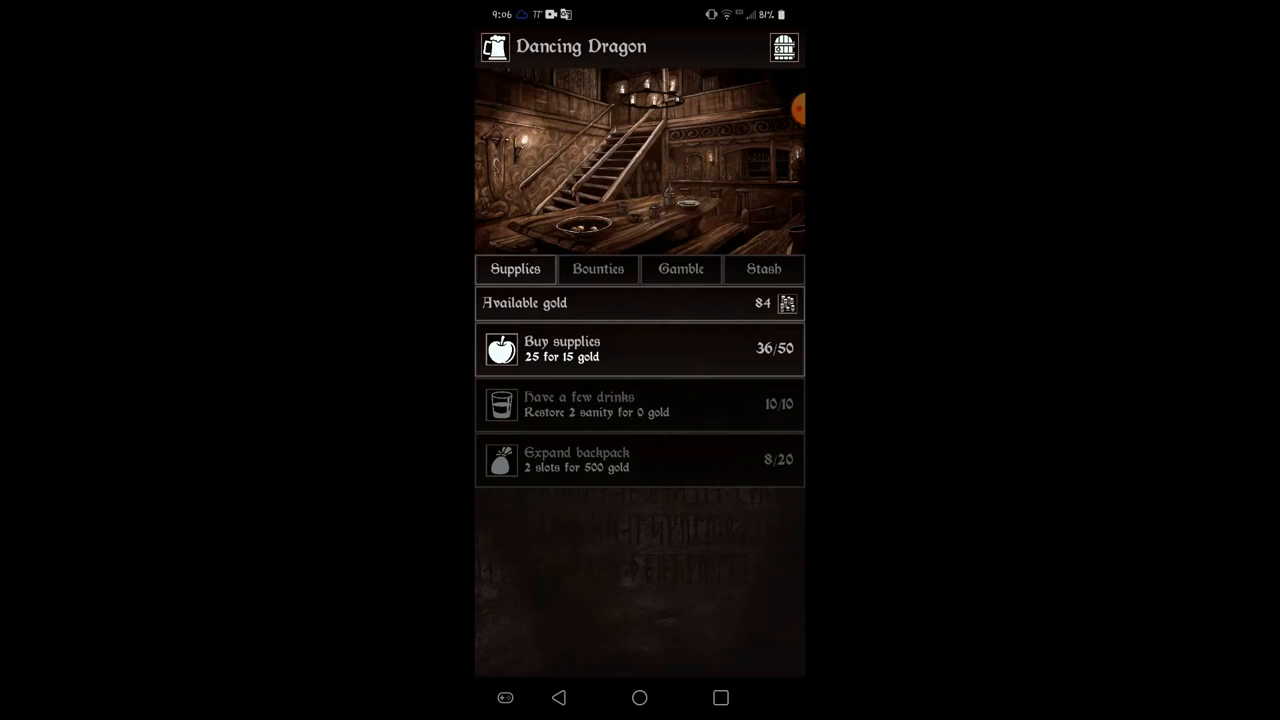
pyautogui.click(640, 348)
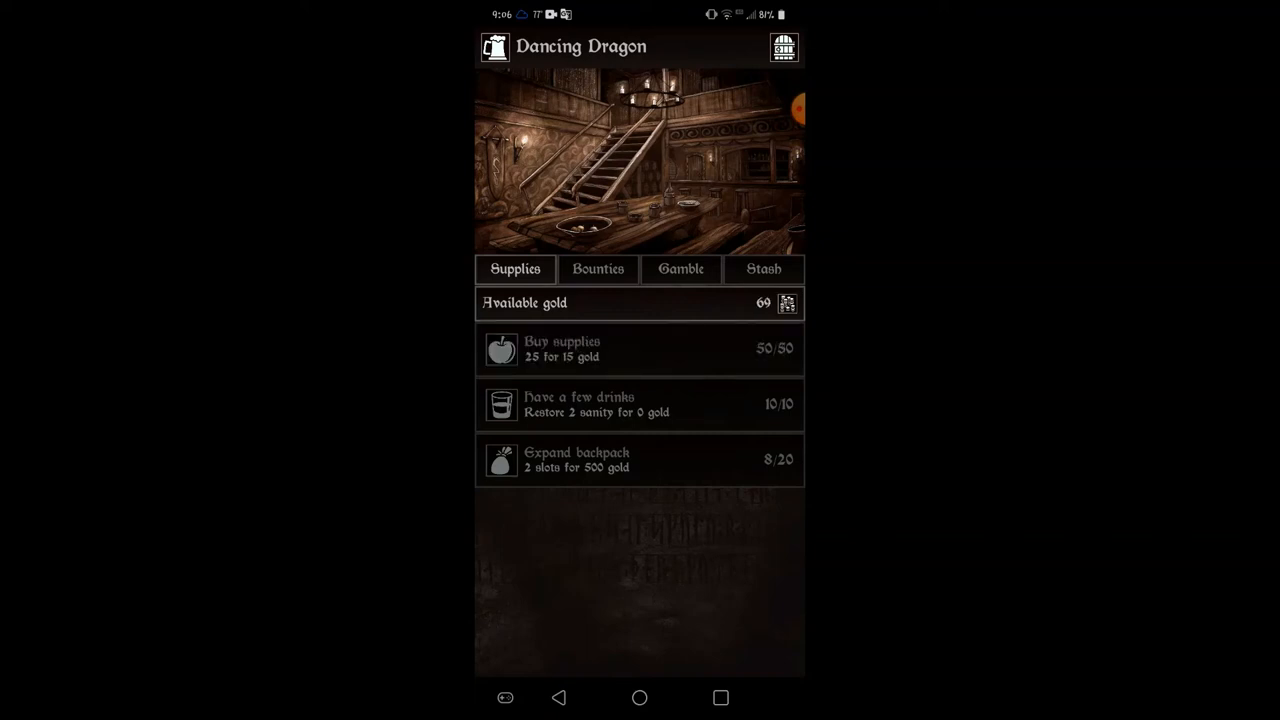
pyautogui.click(784, 46)
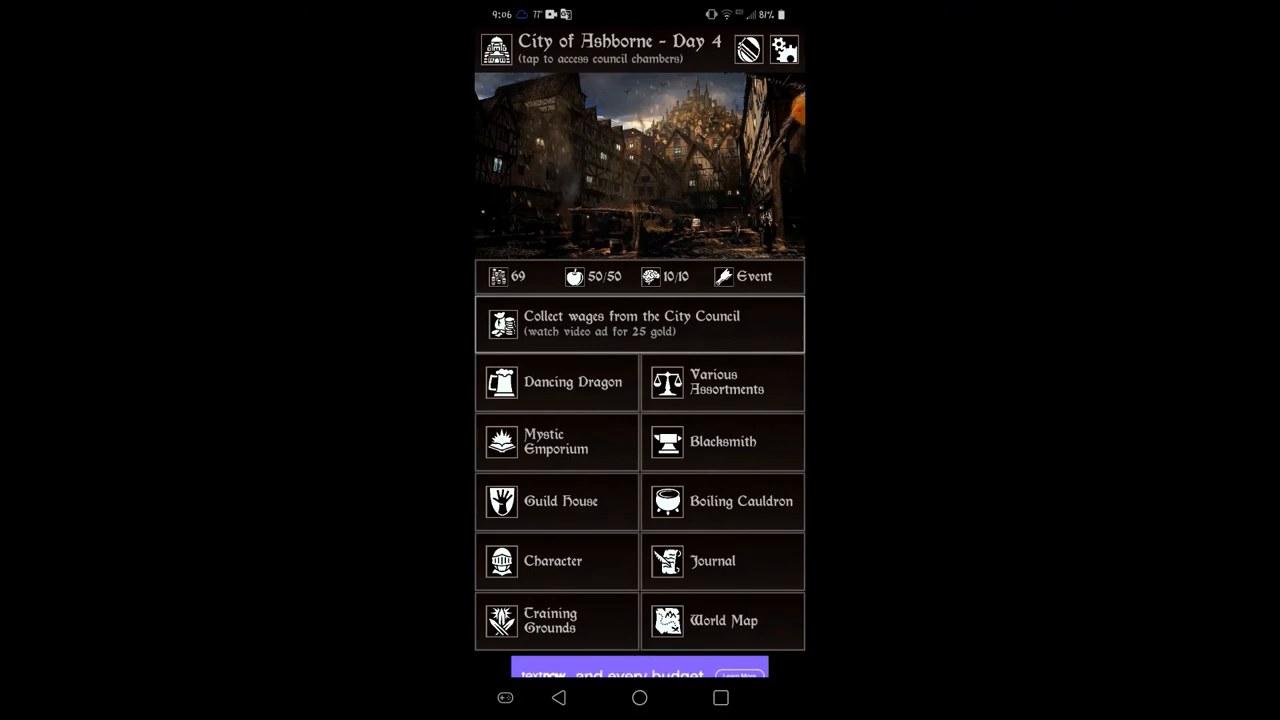
pyautogui.click(552, 560)
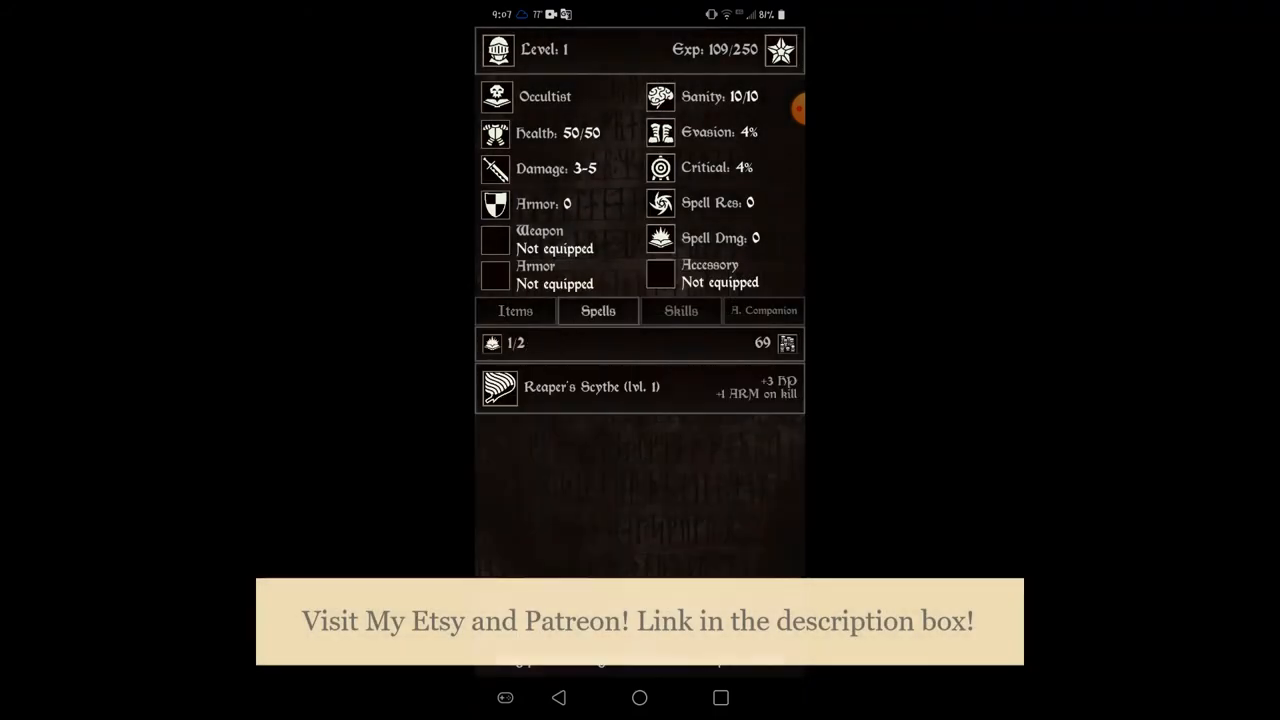
pyautogui.click(680, 310)
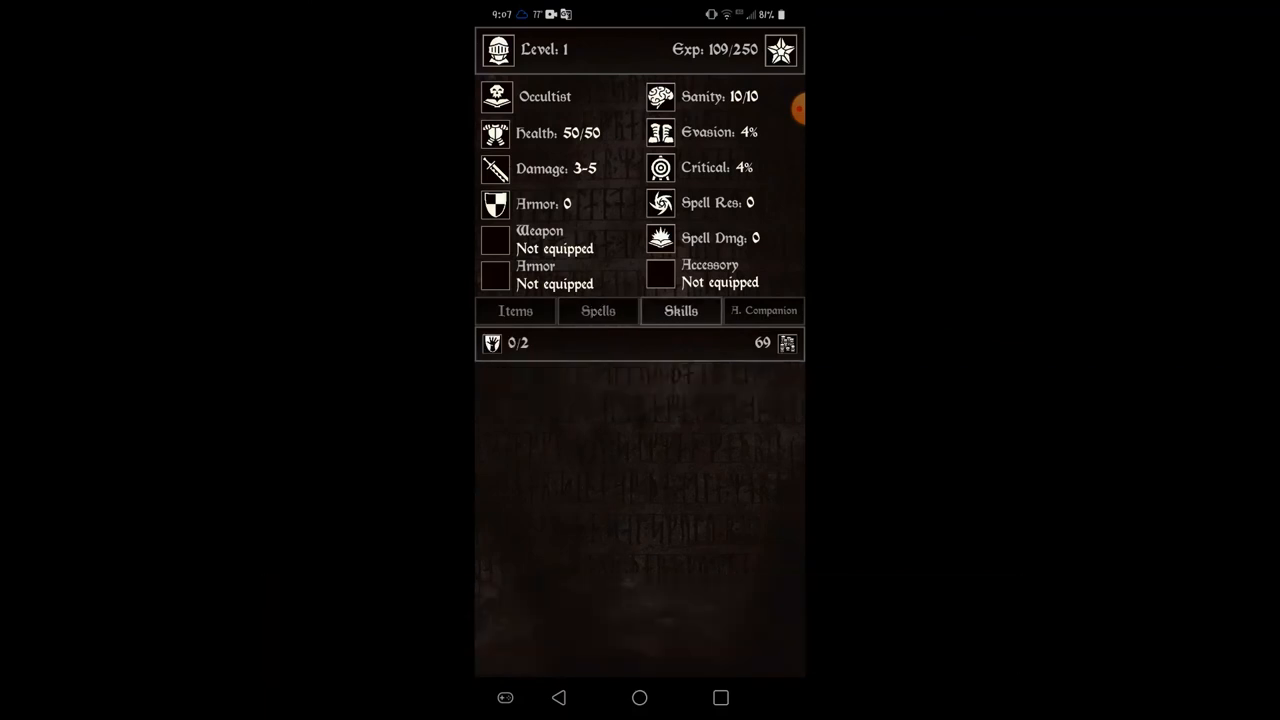
pyautogui.click(764, 310)
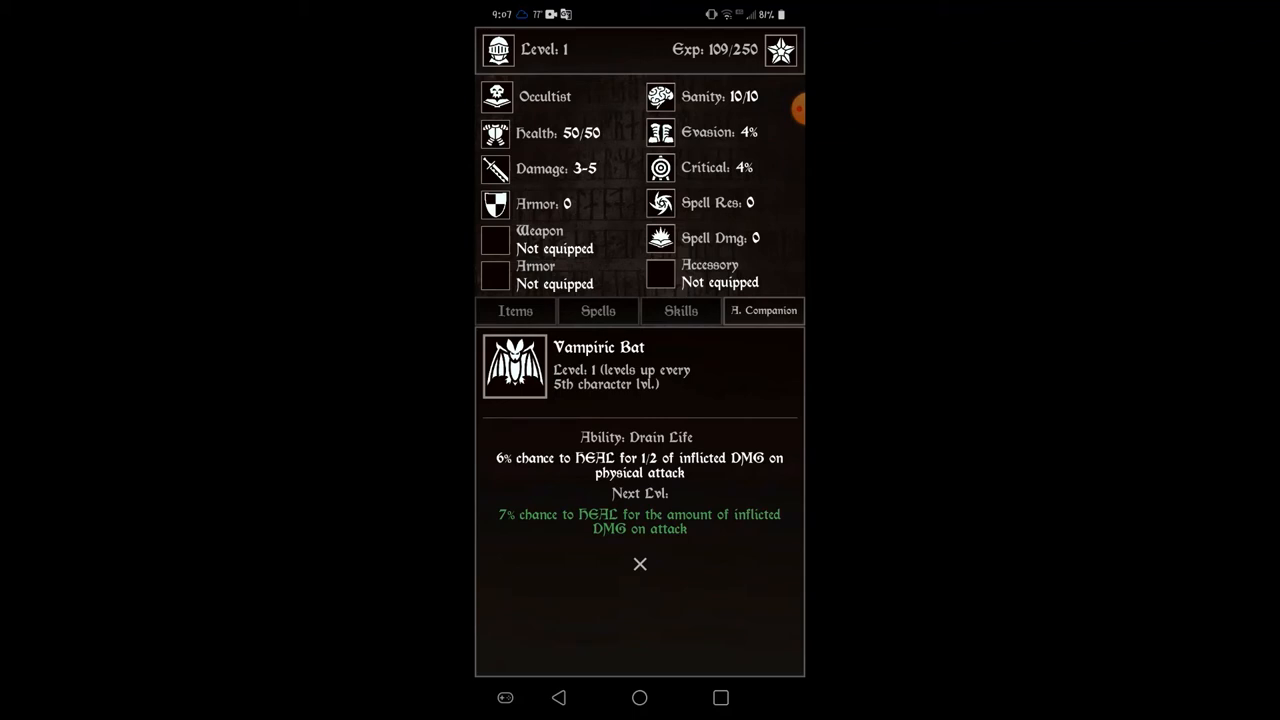
pyautogui.click(516, 310)
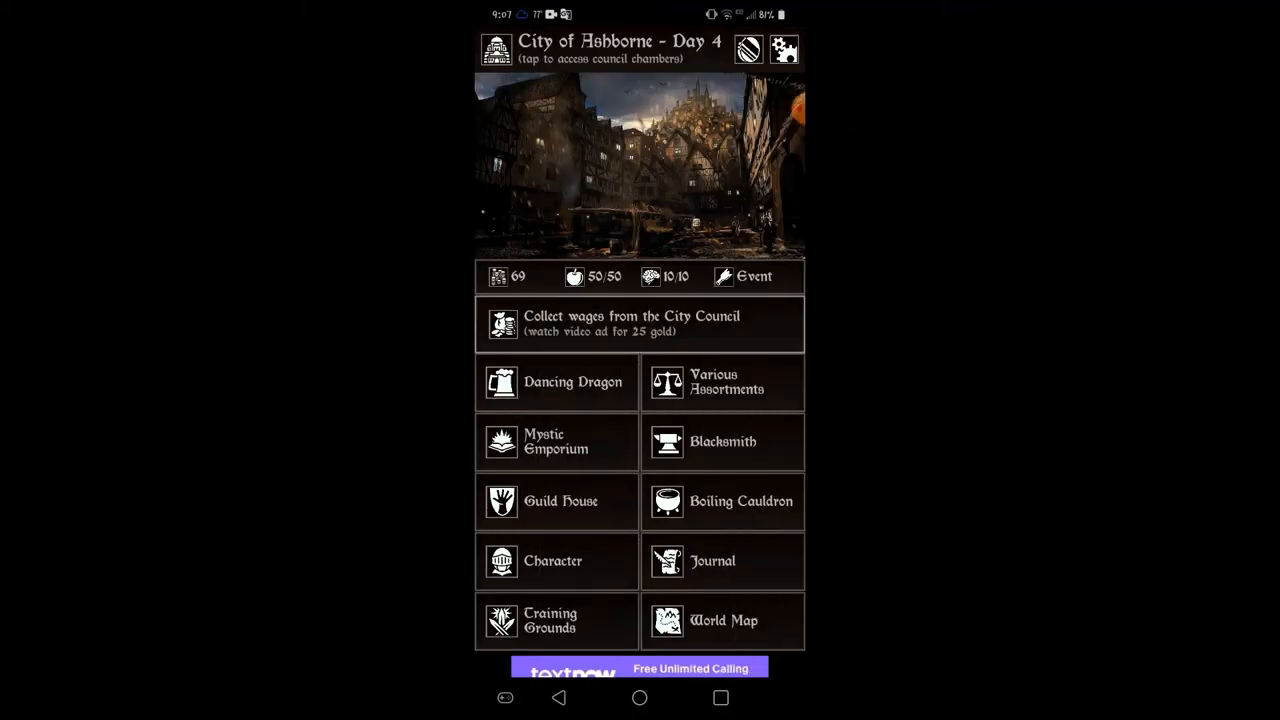
# Step: Browse the Mystic Emporium's spells, including Nature's Embrace, without buying anything
pyautogui.click(556, 442)
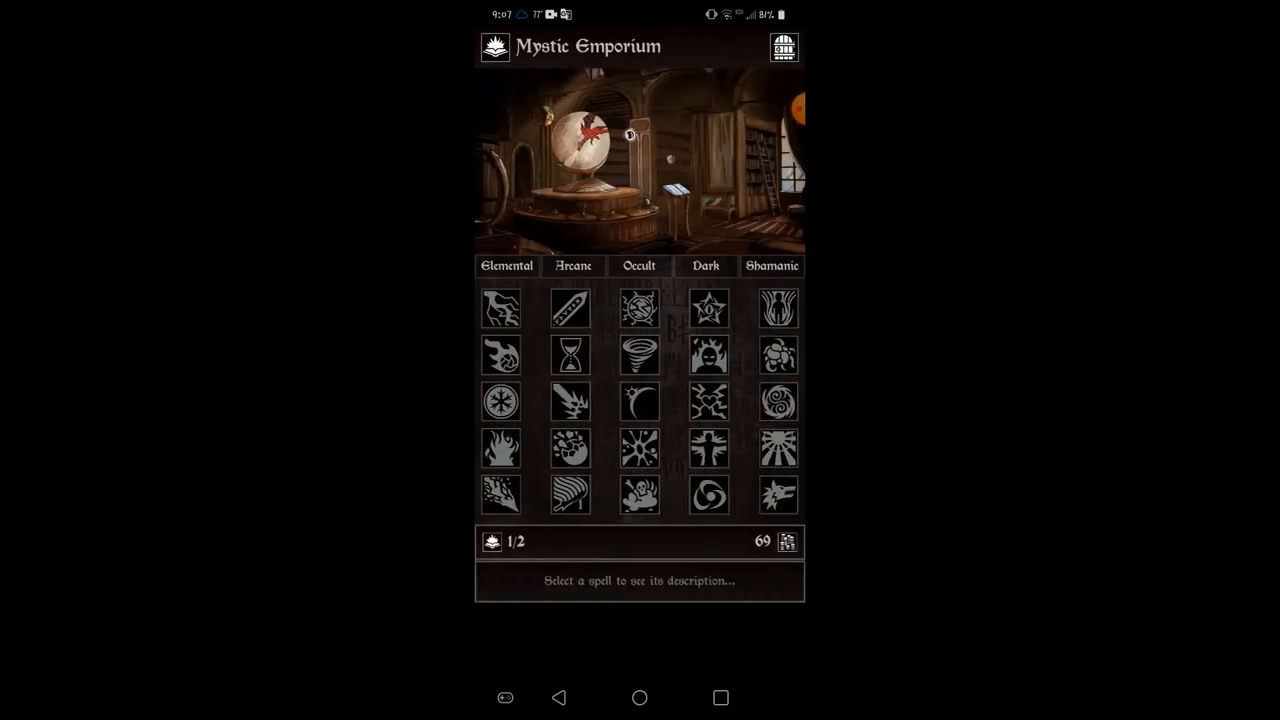
pyautogui.click(778, 308)
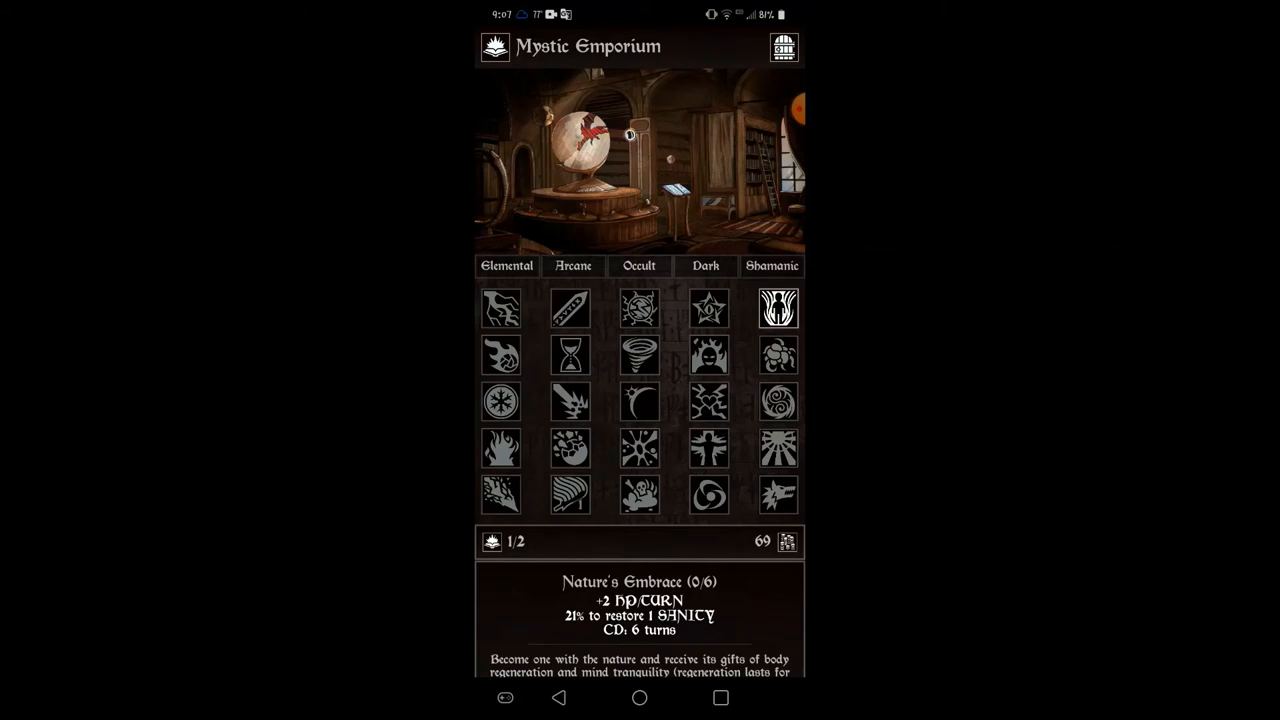
pyautogui.scroll(-3)
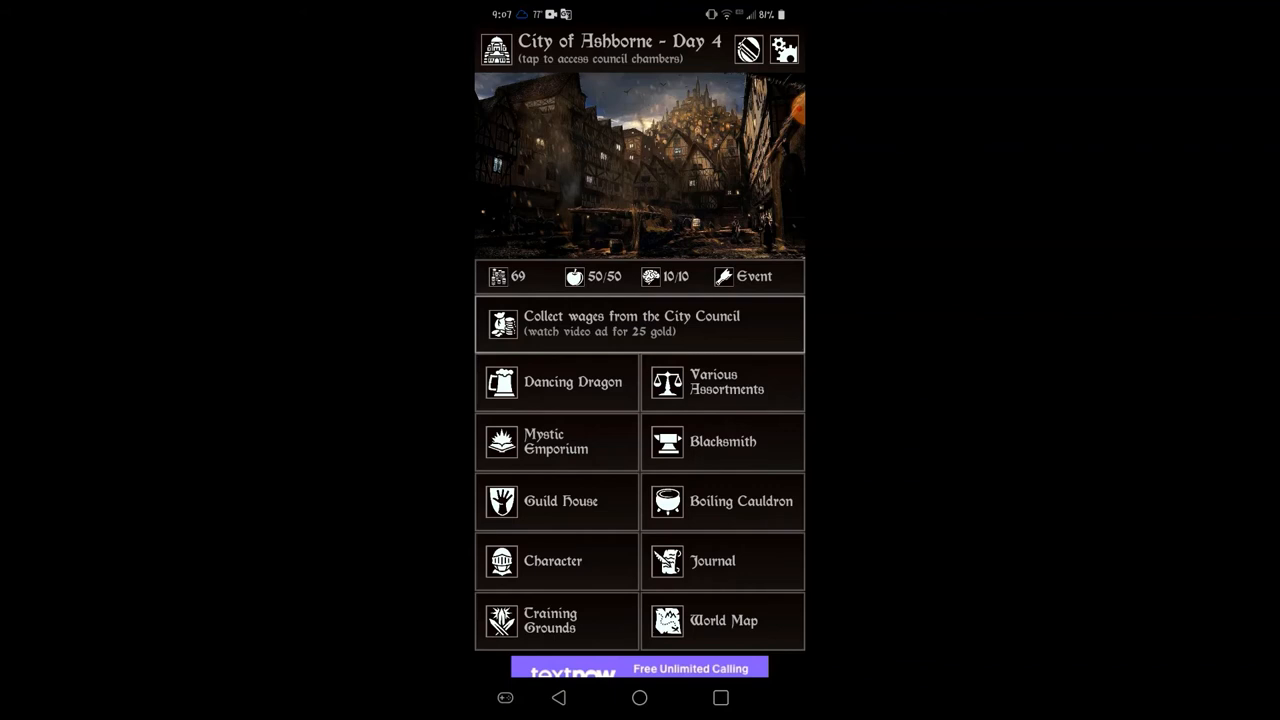
# Step: At the Training Grounds, boost the Broken Shields and Scarlet Eye Collegium manpower for 20 gold each
pyautogui.click(556, 620)
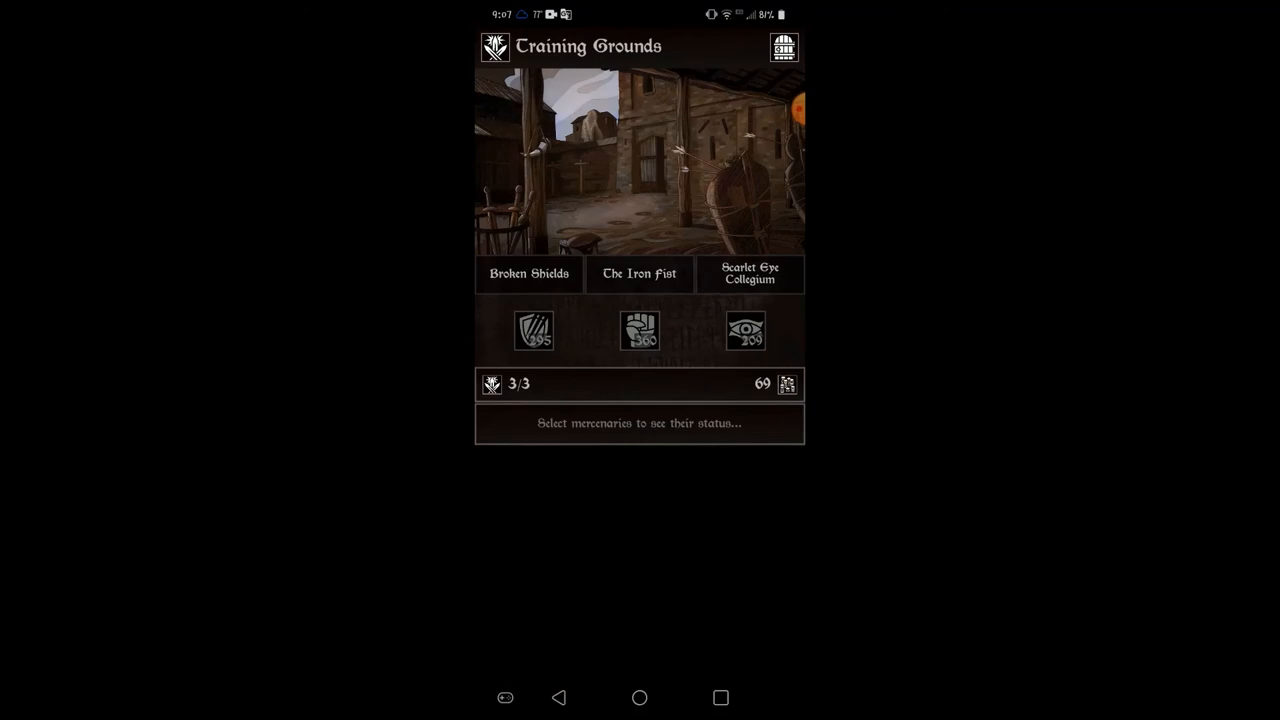
pyautogui.click(534, 330)
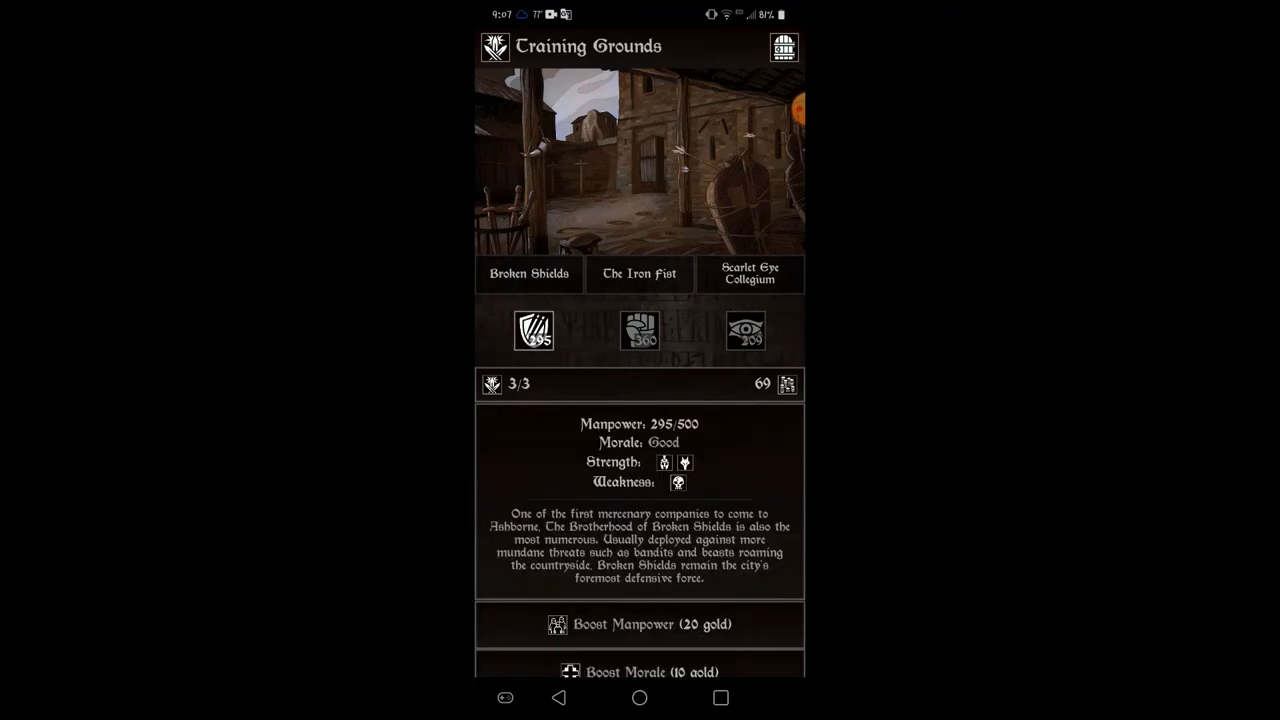
pyautogui.scroll(-3)
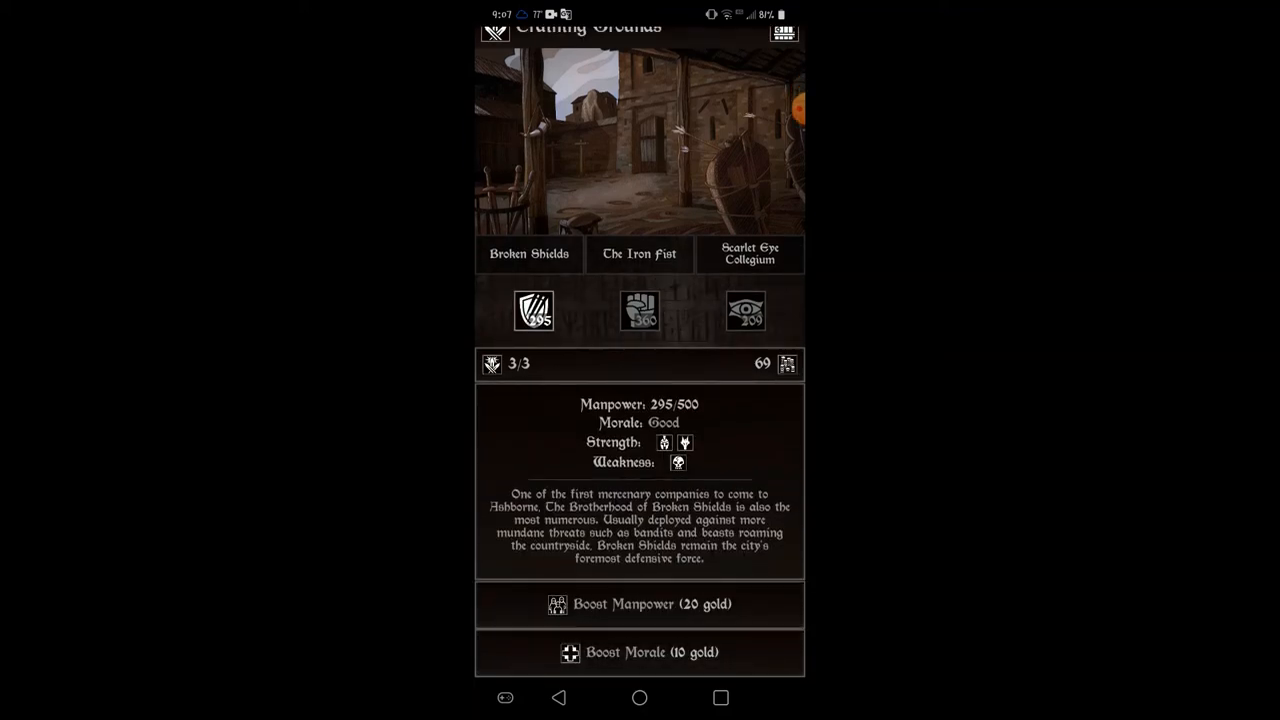
pyautogui.click(640, 604)
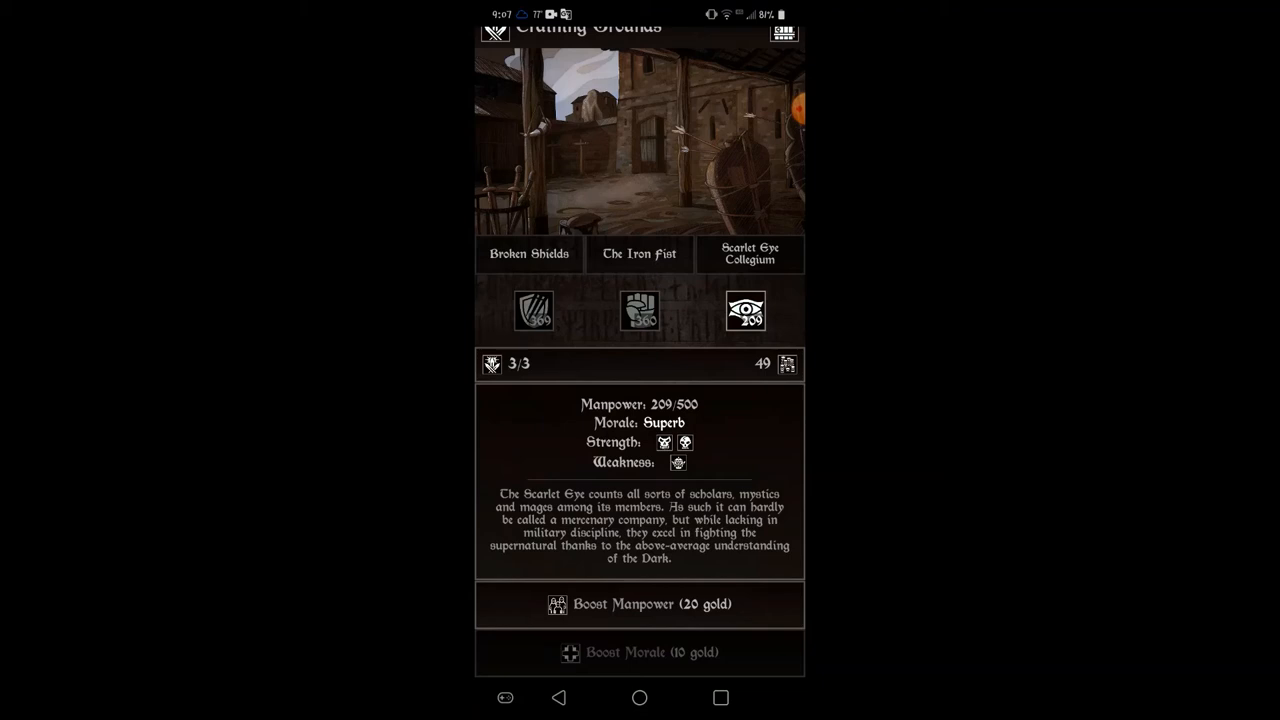
pyautogui.click(640, 604)
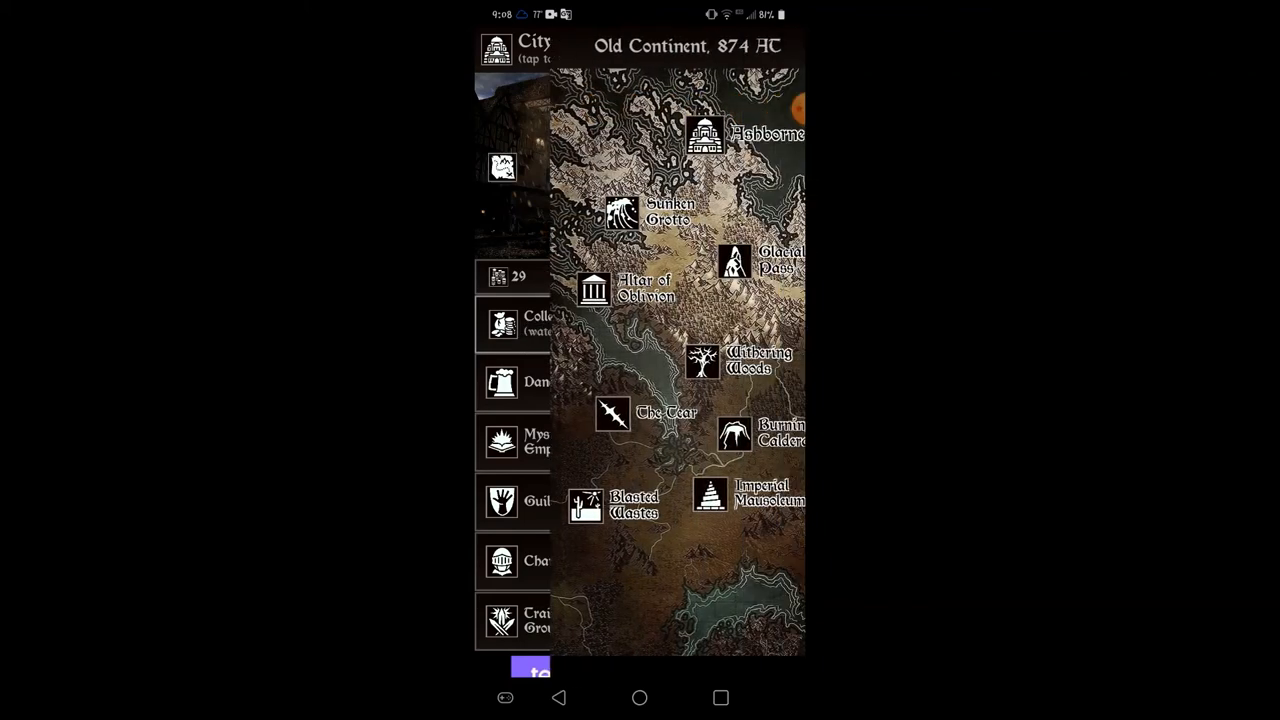
# Step: Choose Sunken Grotto on the world map and enter its level 2 dungeon
pyautogui.click(620, 210)
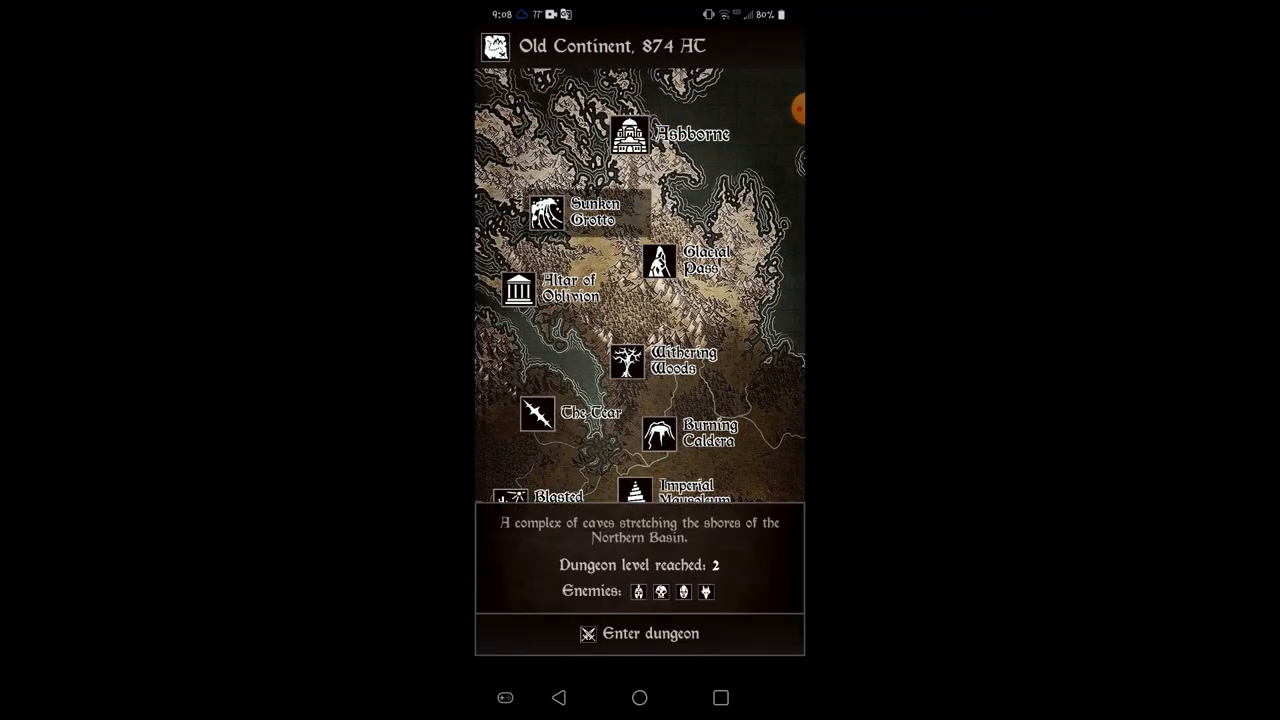
pyautogui.click(640, 632)
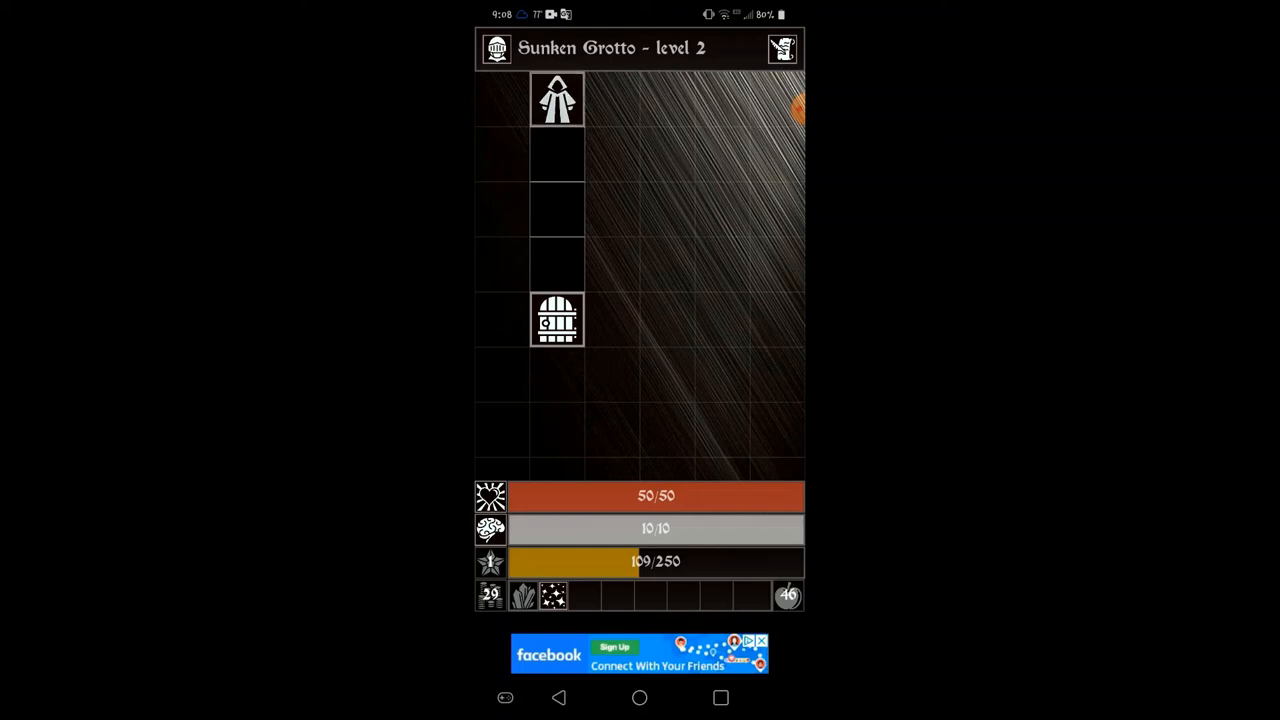
# Step: Move deeper into the grotto and claim the records fragment for 18 EXP
pyautogui.click(612, 98)
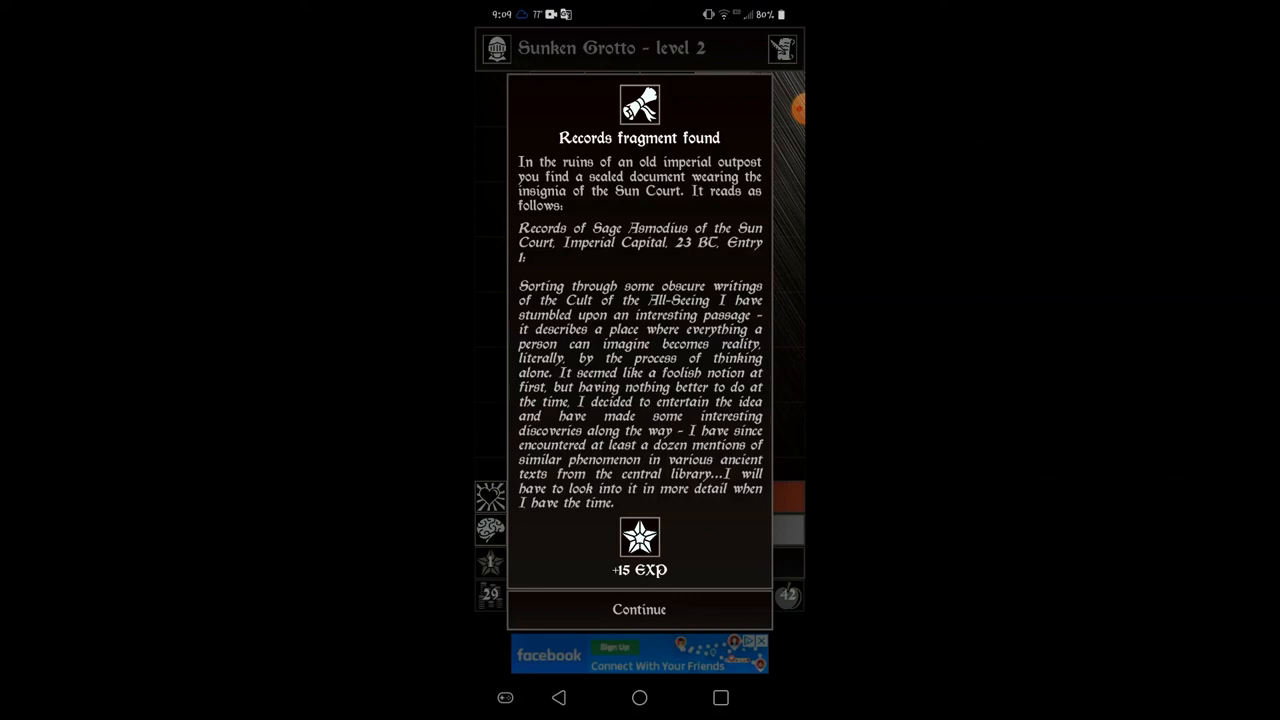
pyautogui.click(640, 608)
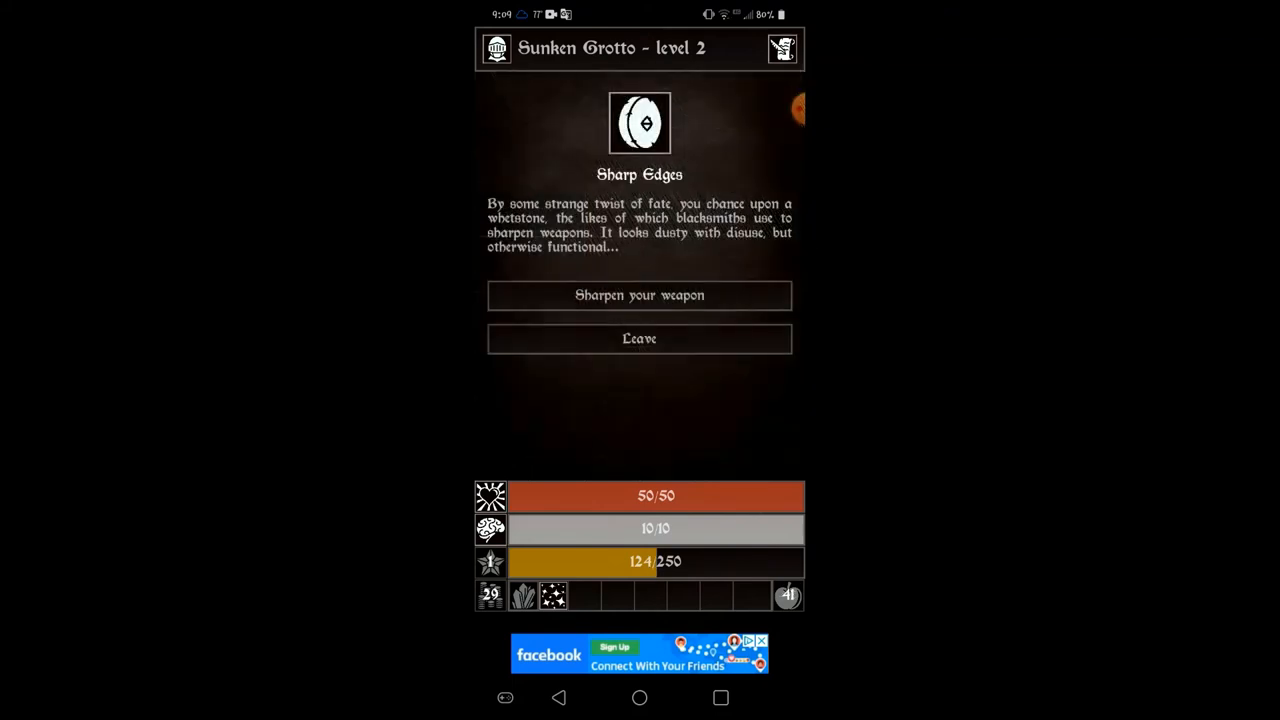
# Step: Sharpen the weapon at the whetstone for +1 DMG and +3% CRIT, then move to the gravestone room
pyautogui.click(640, 296)
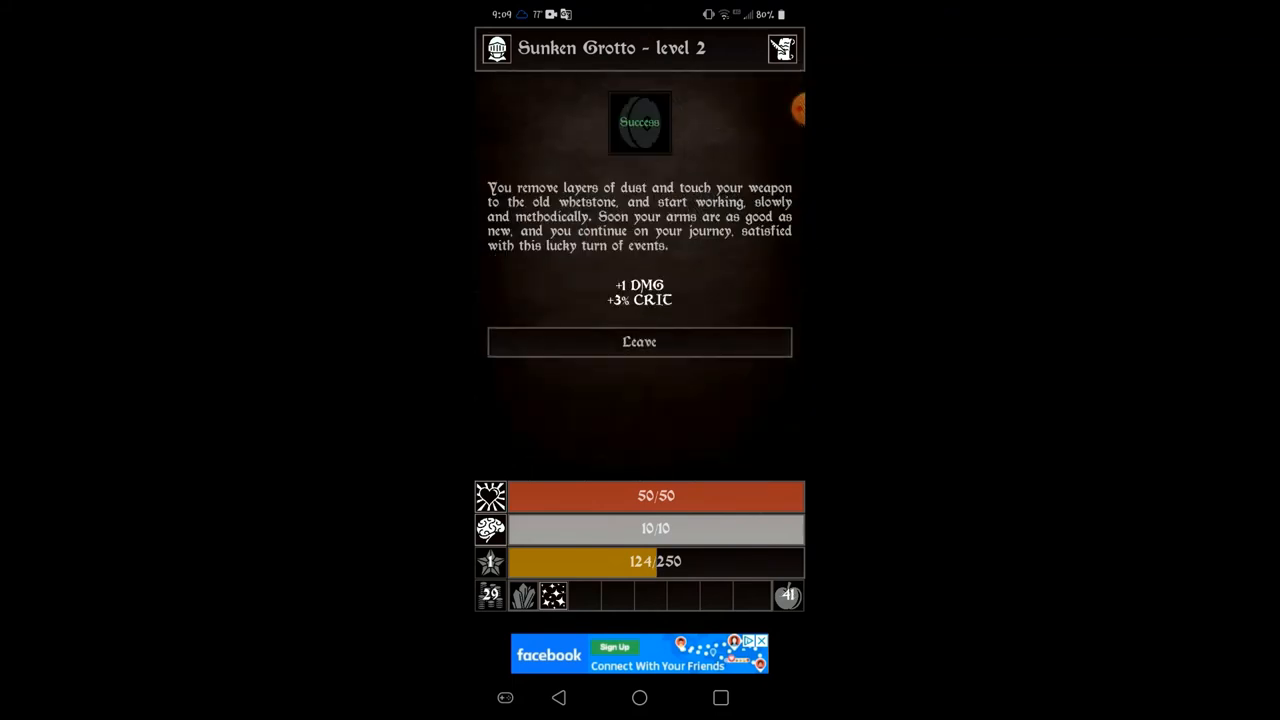
pyautogui.click(640, 340)
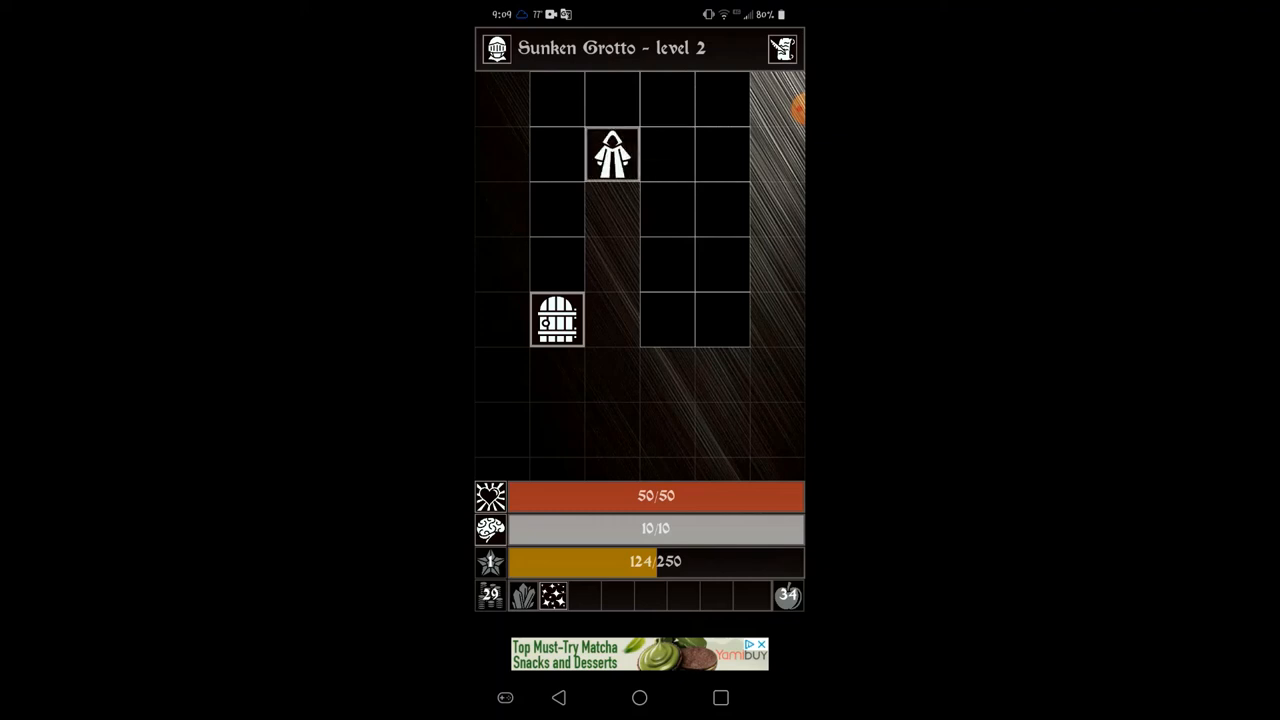
pyautogui.click(556, 320)
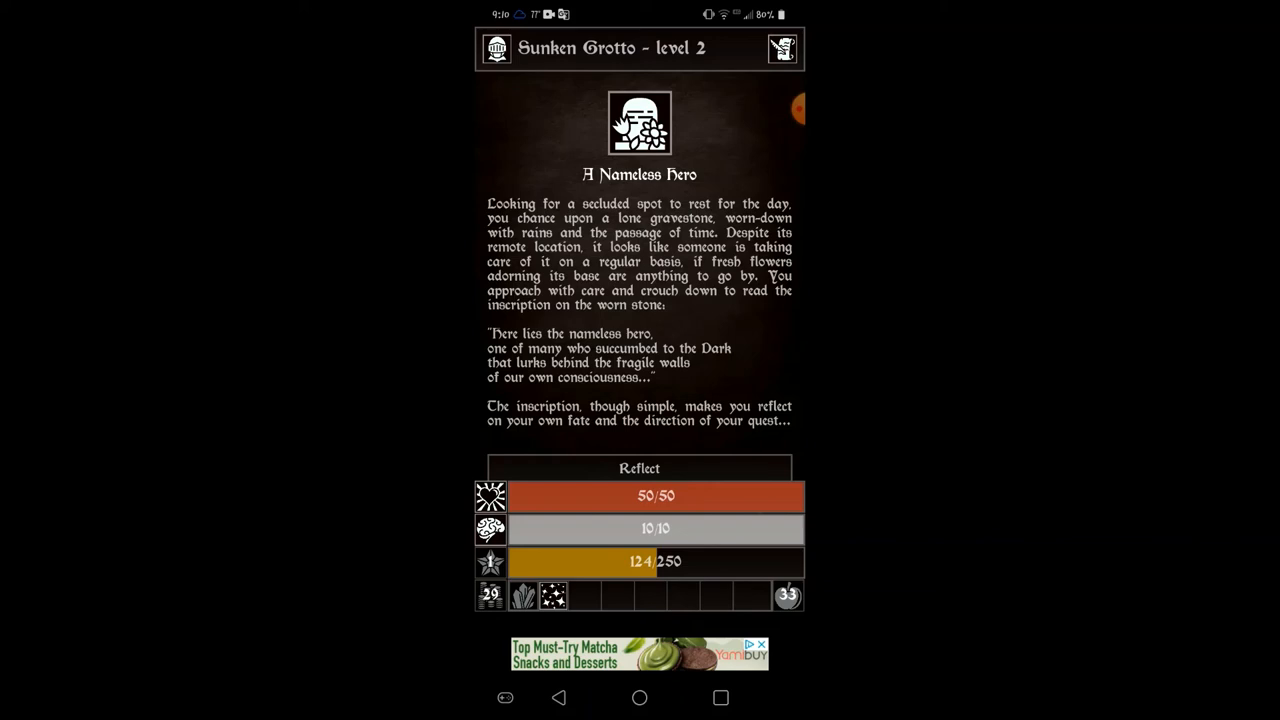
# Step: Reflect at the Nameless Hero gravestone for +3 sanity and leave into the ensuing fight
pyautogui.click(640, 468)
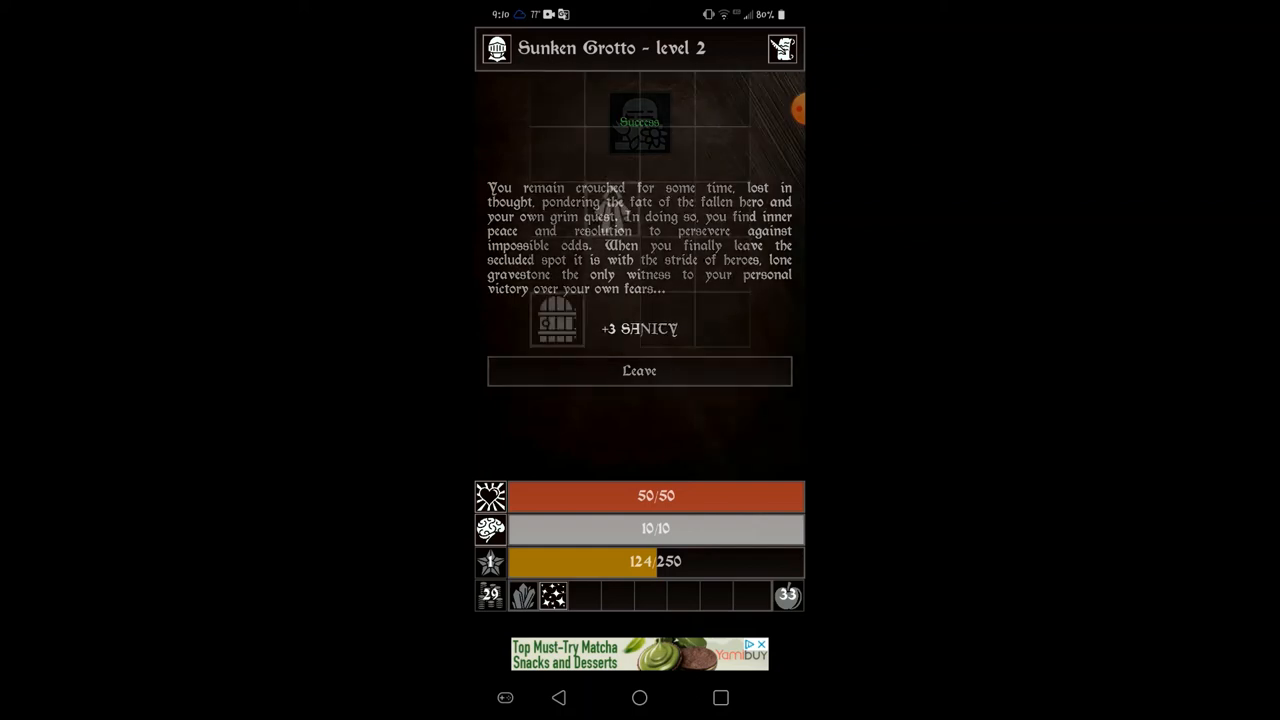
pyautogui.click(640, 370)
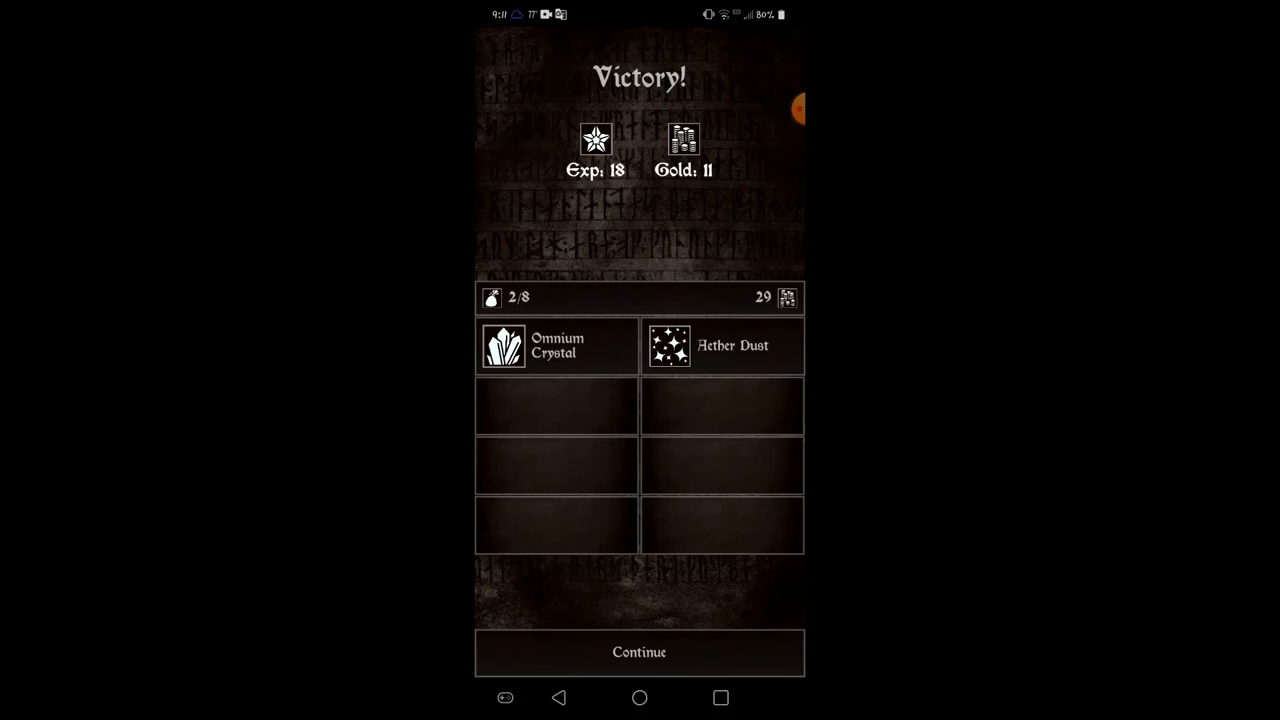
# Step: Collect the battle loot, step onto the exit tile and confirm leaving the Sunken Grotto
pyautogui.click(640, 652)
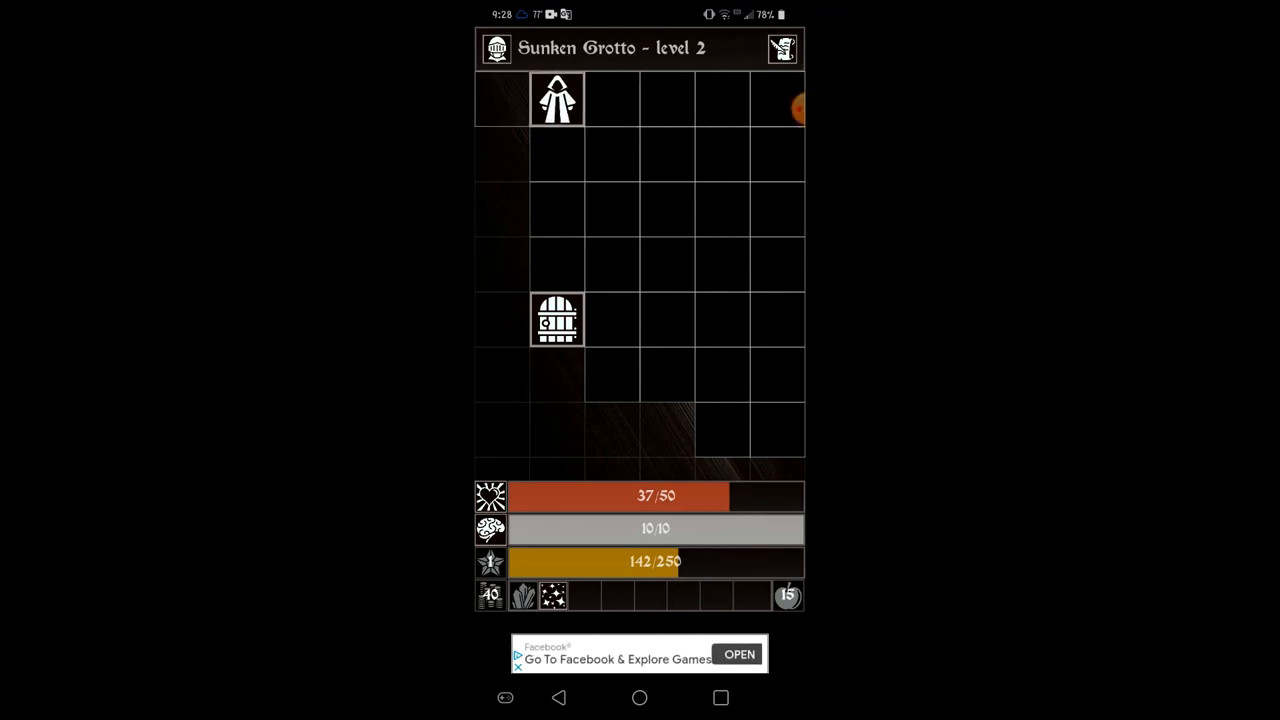
pyautogui.click(556, 320)
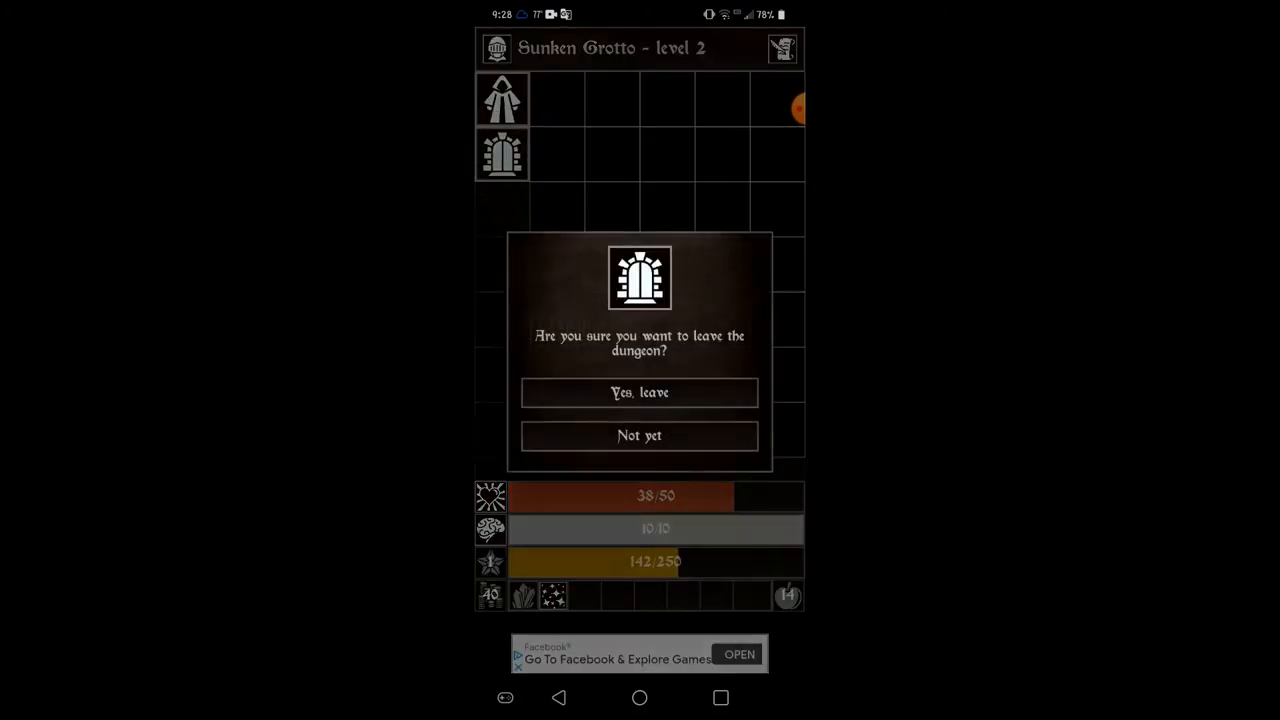
pyautogui.click(640, 392)
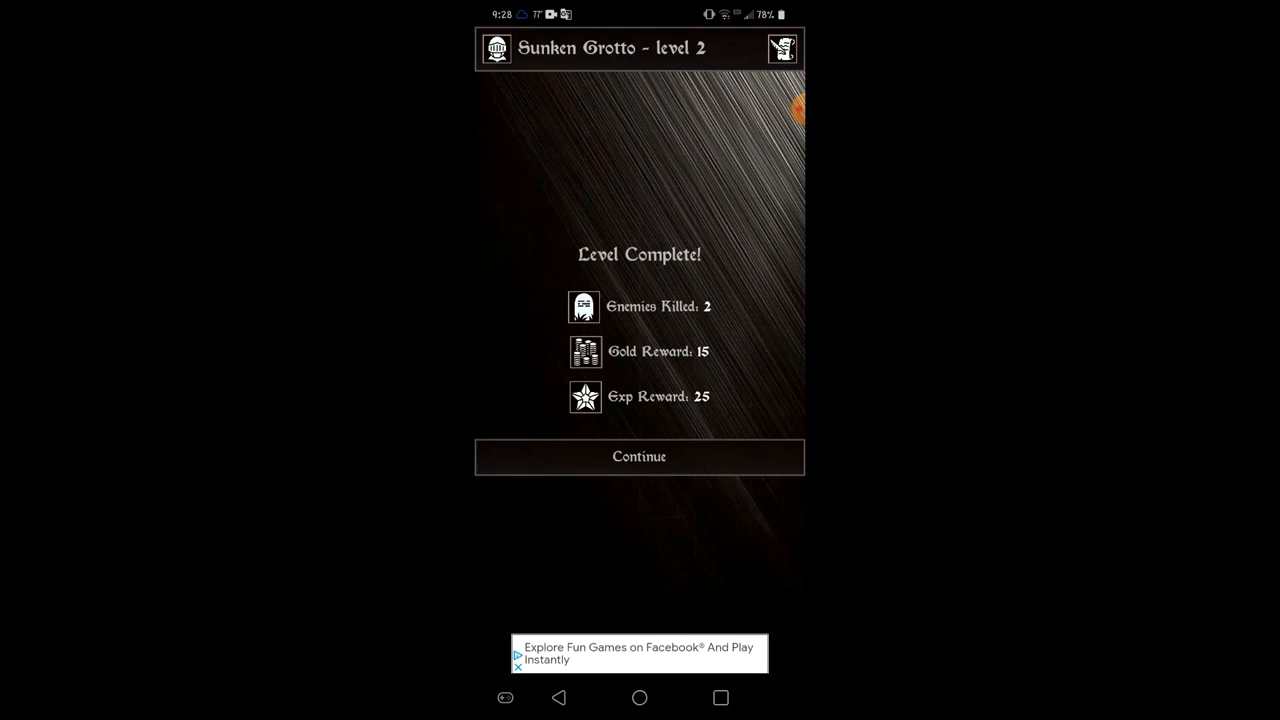
# Step: Accept the level rewards, win the Ashborne siege (83 casualties, 42 gold loot), and return to the Day 5 city hub
pyautogui.click(640, 456)
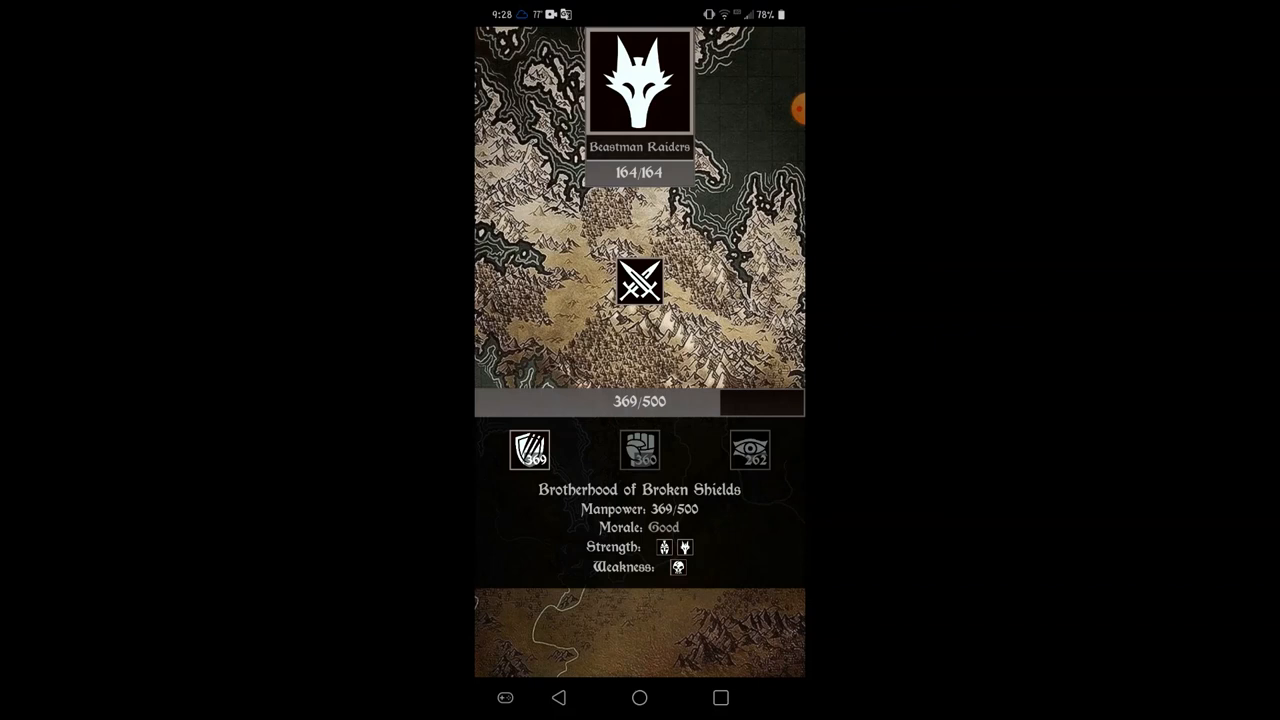
pyautogui.click(640, 448)
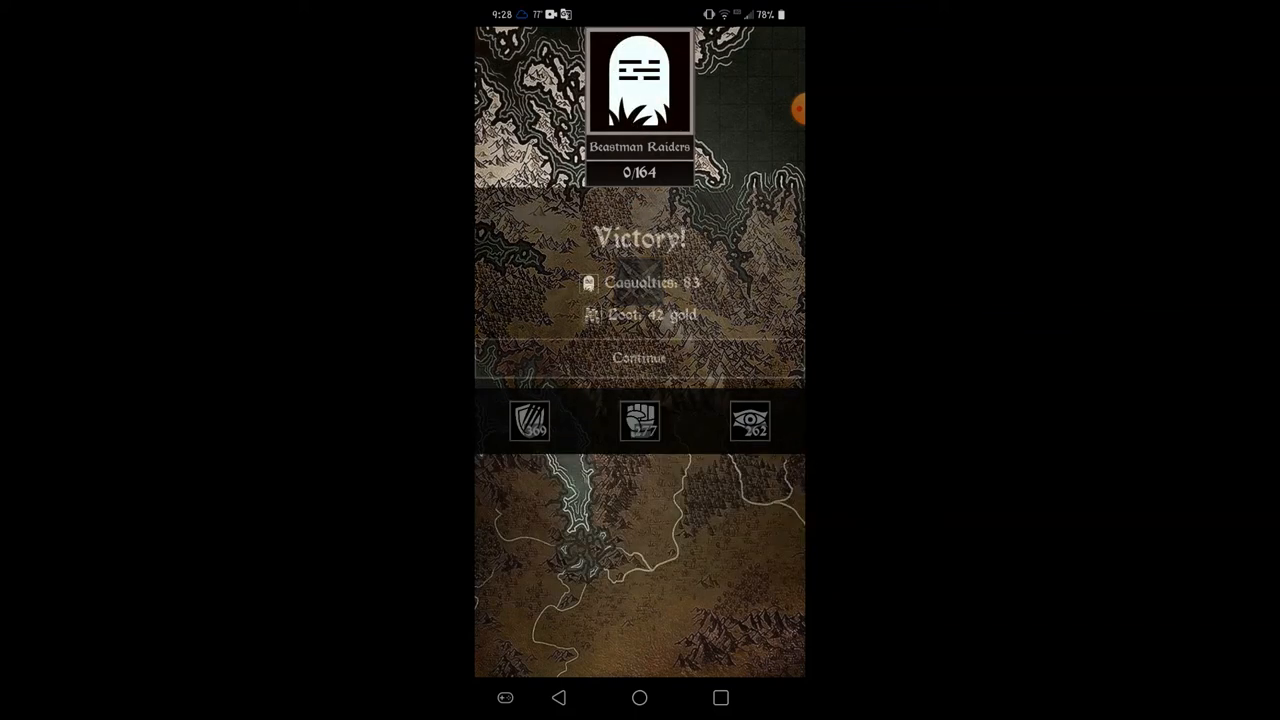
pyautogui.click(640, 358)
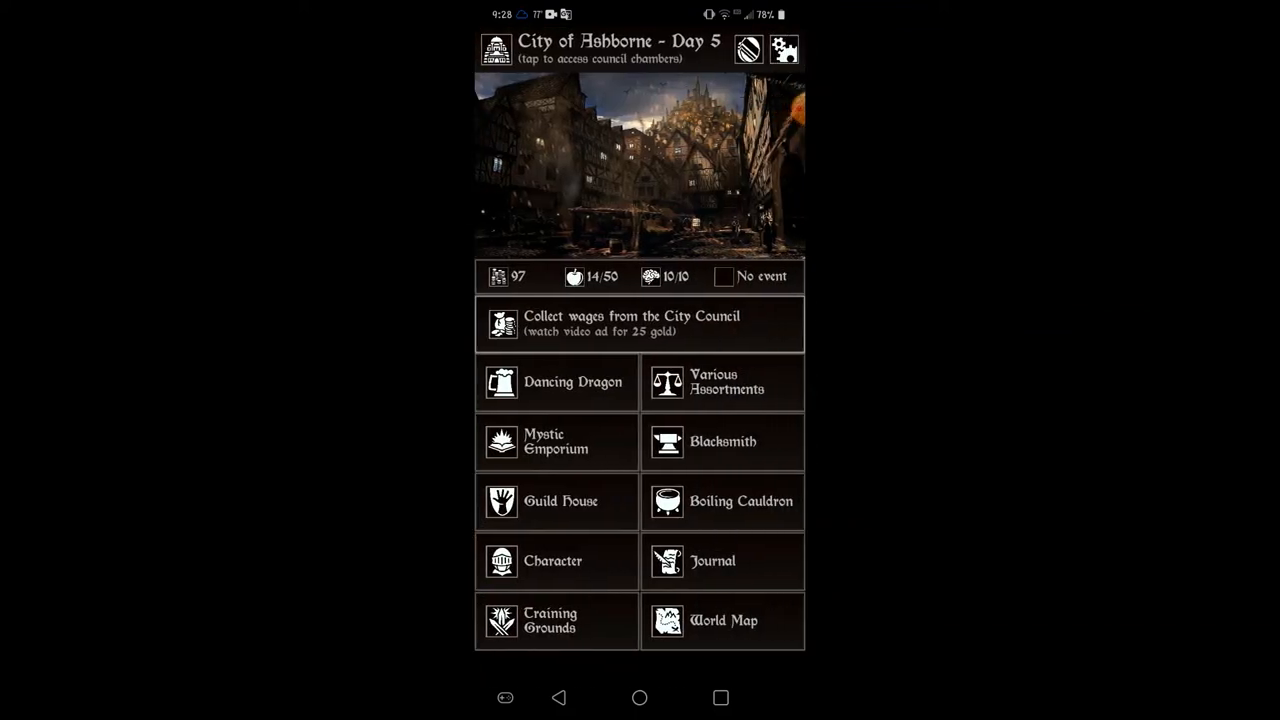